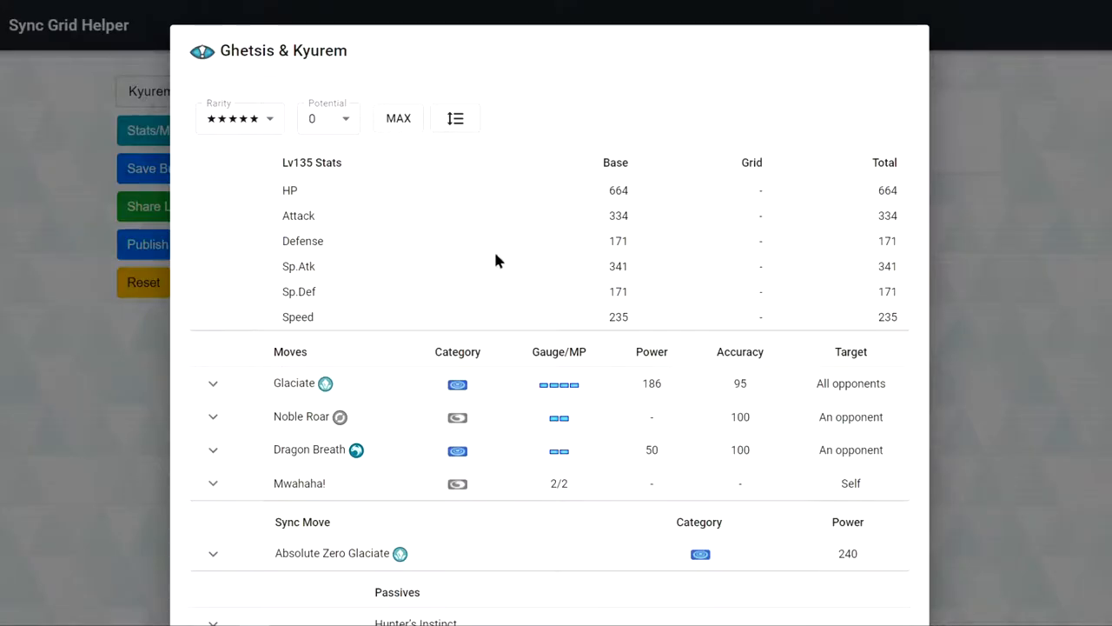
- Max Ghetsis & Kyurem's potential to 20, raising HP to 764
click(398, 118)
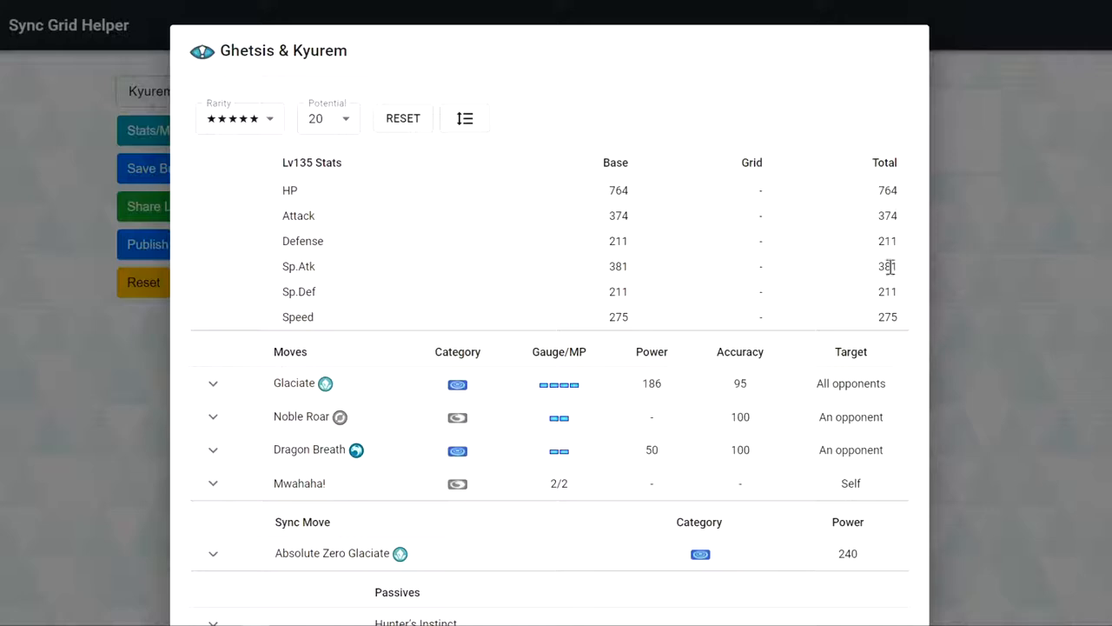
mouse_move(900, 280)
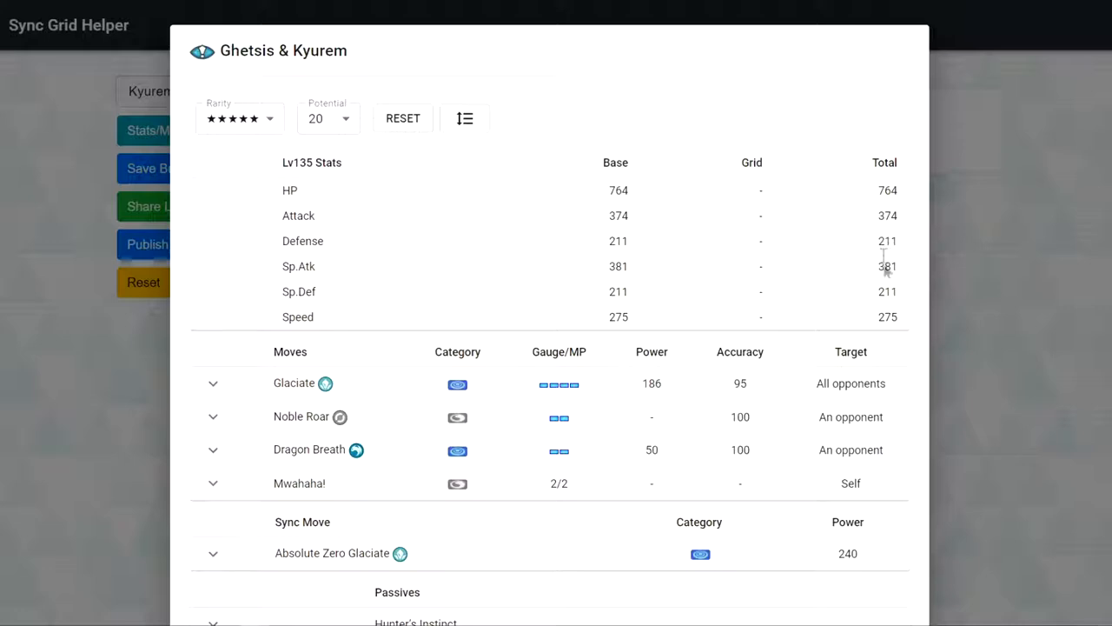
mouse_move(682, 434)
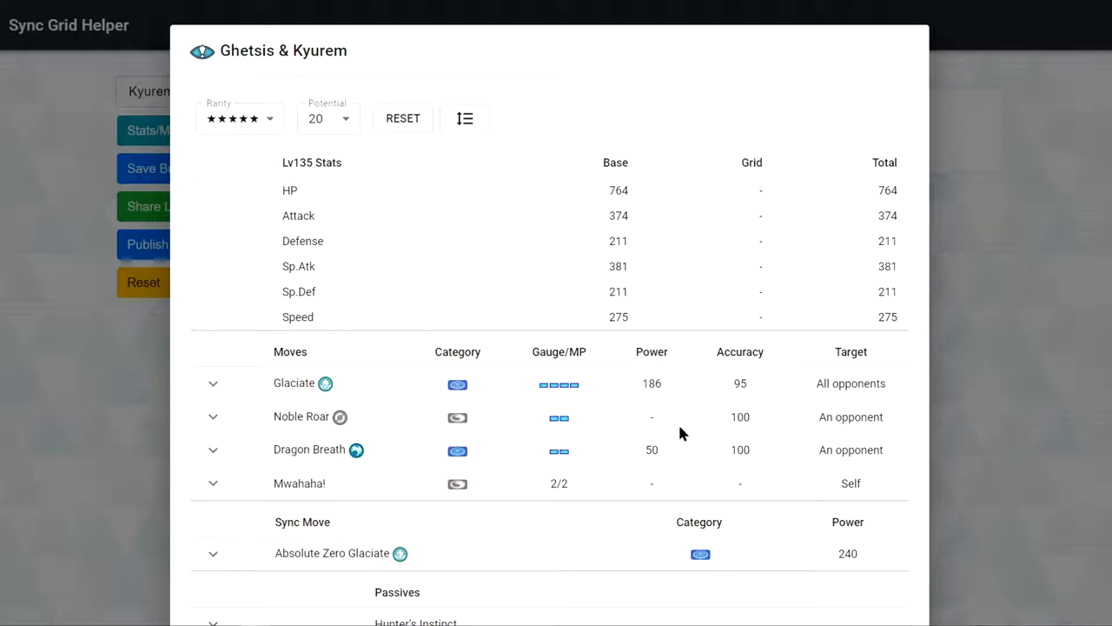
- Expand Glaciate's and Noble Roar's effects, then scroll down to Dragon Breath's 30% paralysis chance
click(213, 382)
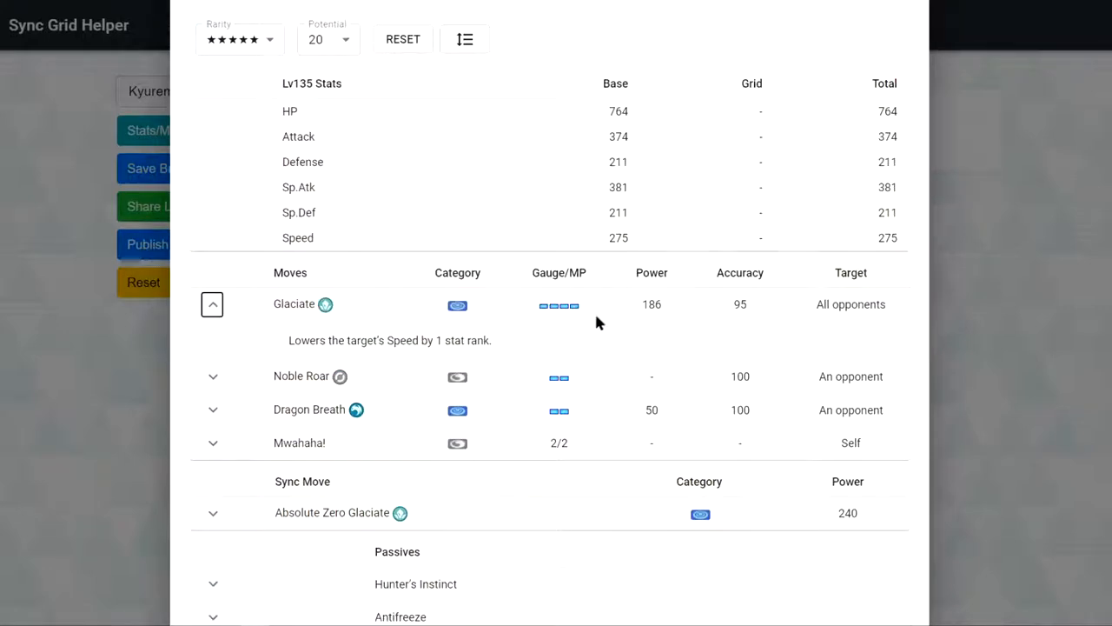
mouse_move(573, 333)
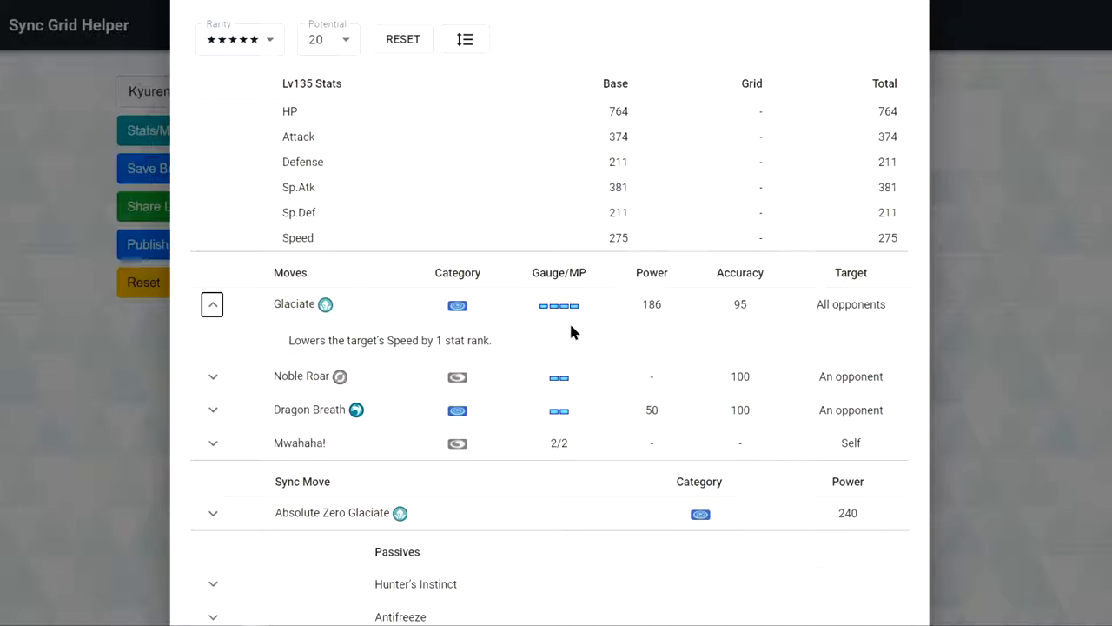
mouse_move(597, 345)
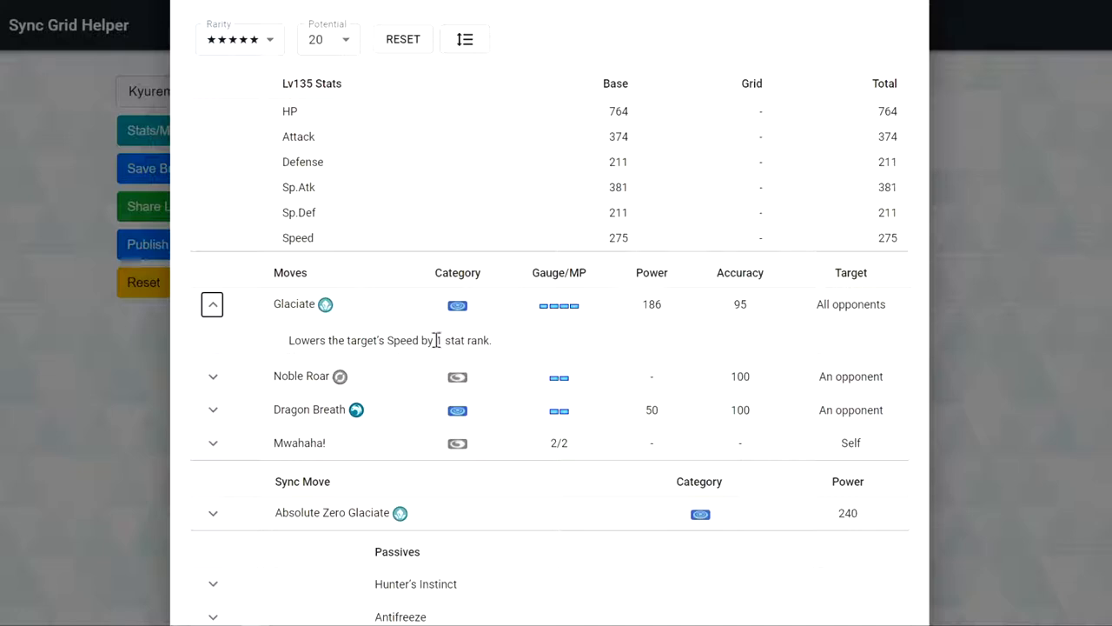
click(213, 375)
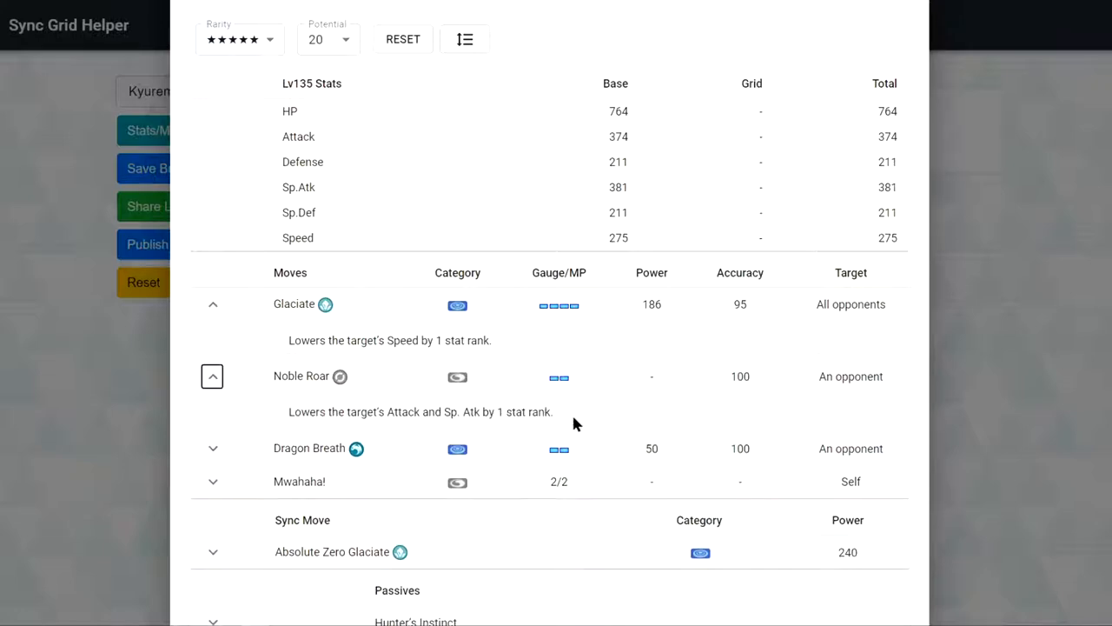
mouse_move(643, 390)
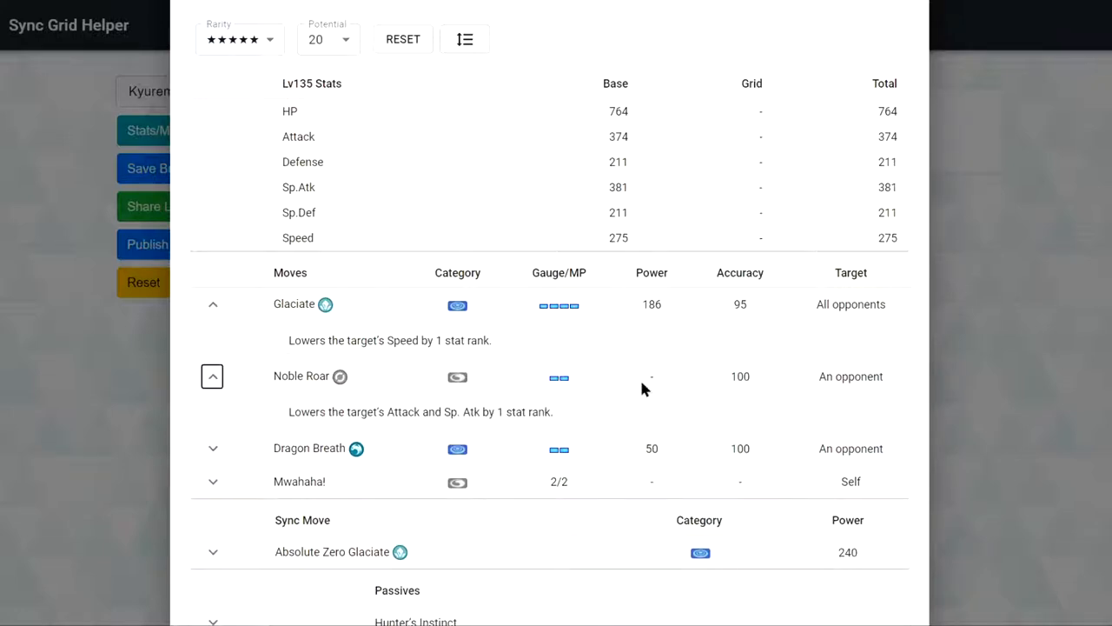
scroll(down, 3)
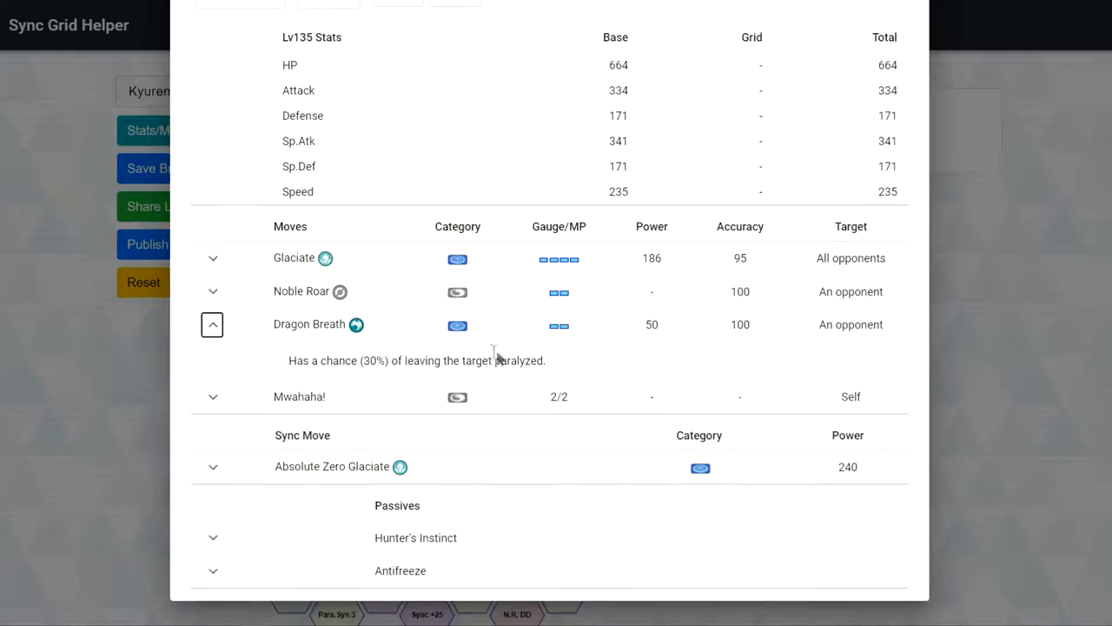
mouse_move(656, 329)
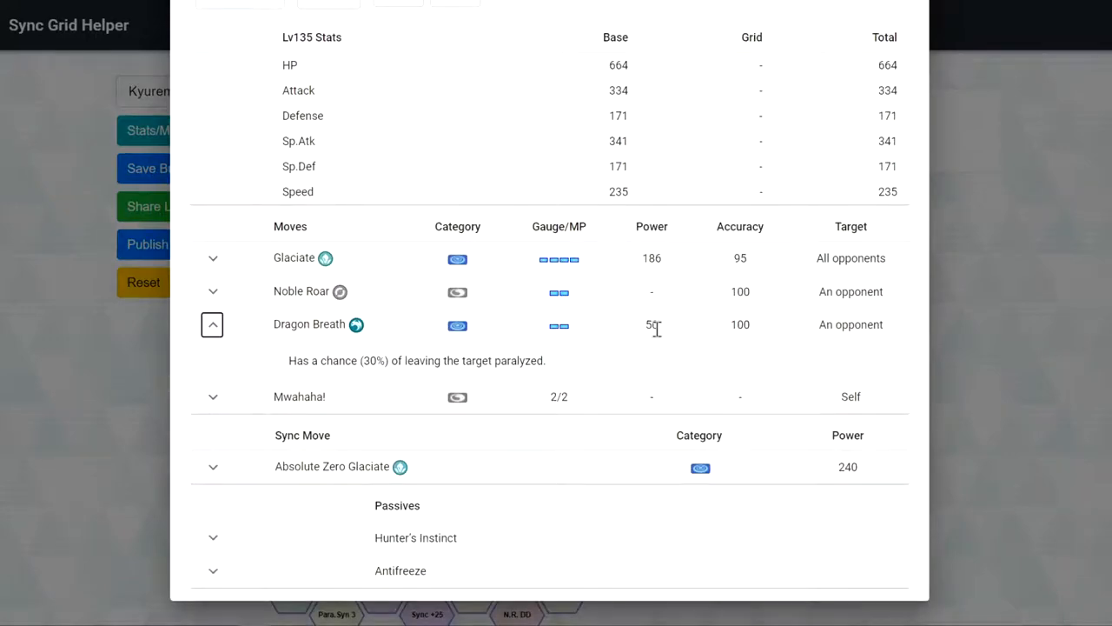
mouse_move(383, 376)
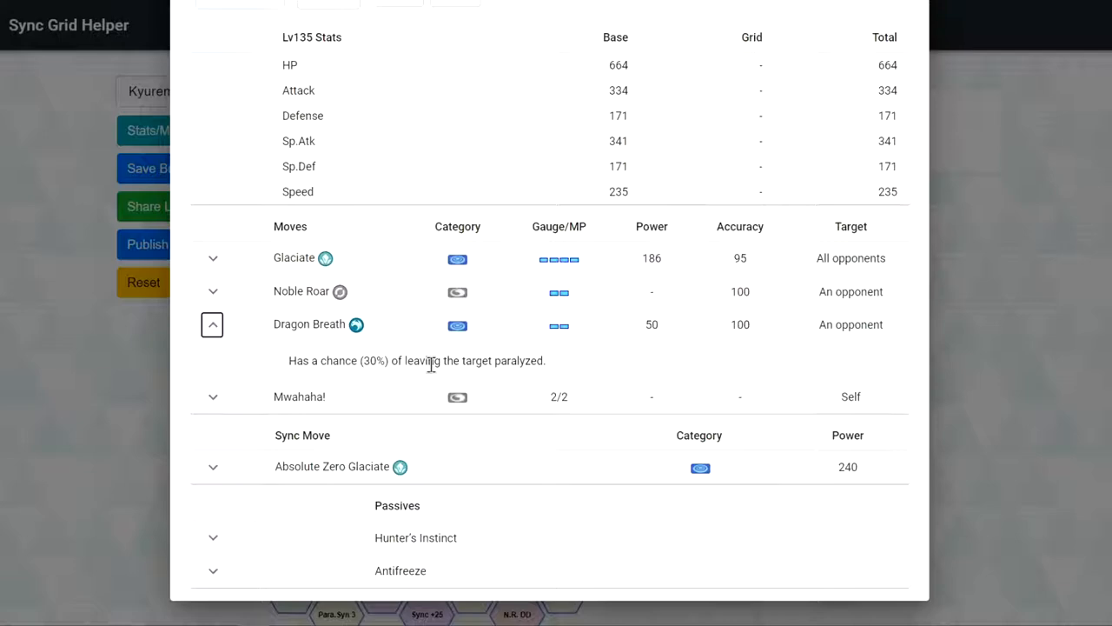
- Expand the effects of Mwahaha!, Absolute Zero Glaciate, Hunter's Instinct and Glaciate
click(213, 396)
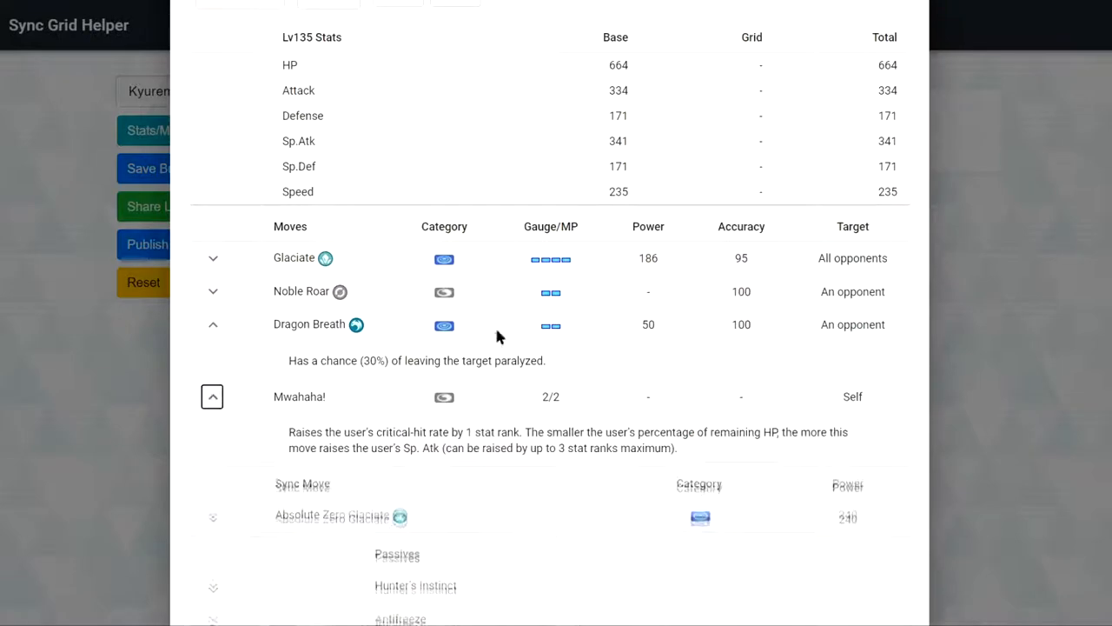
scroll(down, 3)
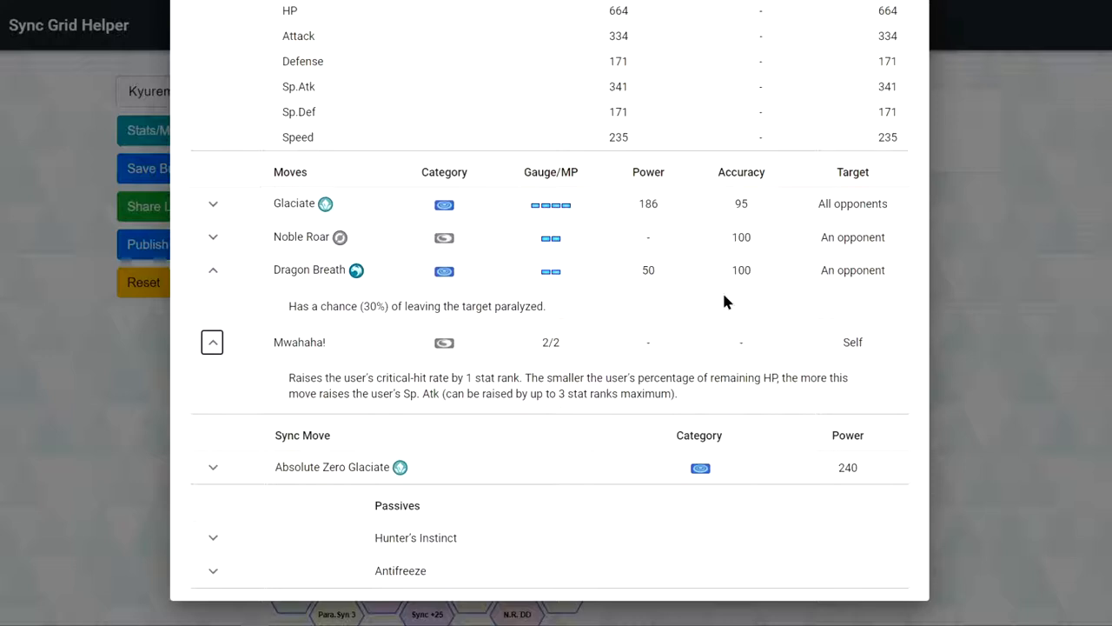
click(212, 467)
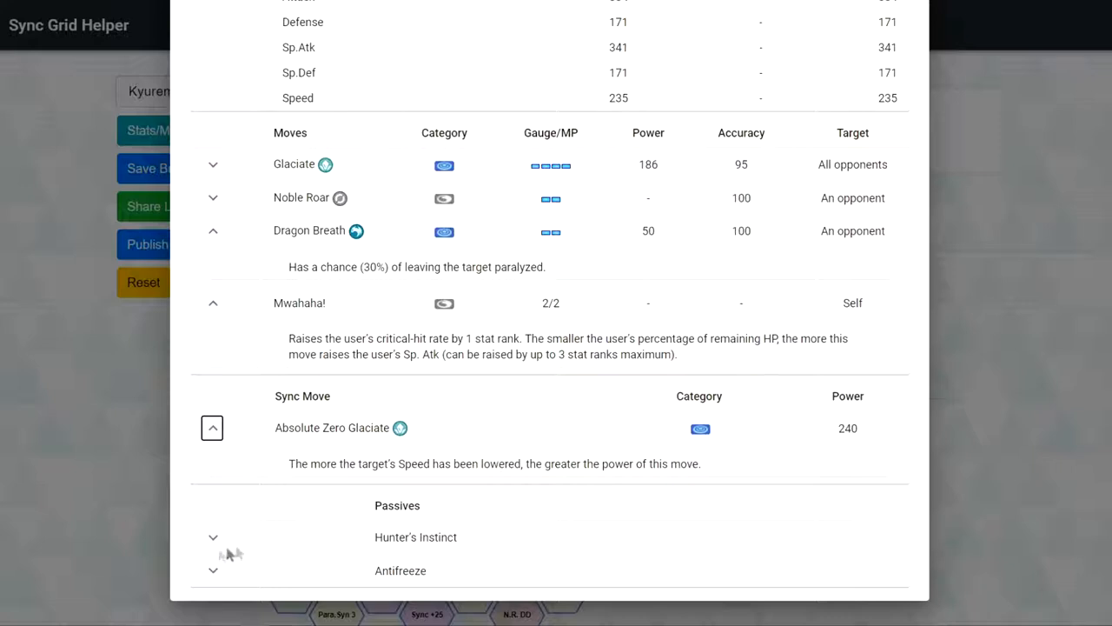
click(213, 536)
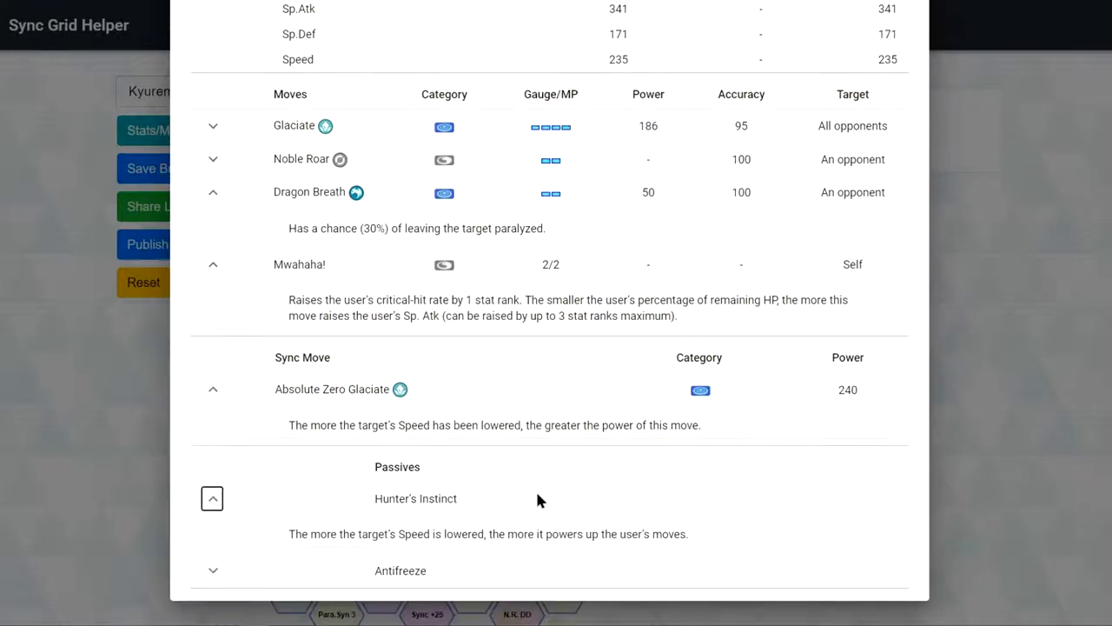
mouse_move(546, 497)
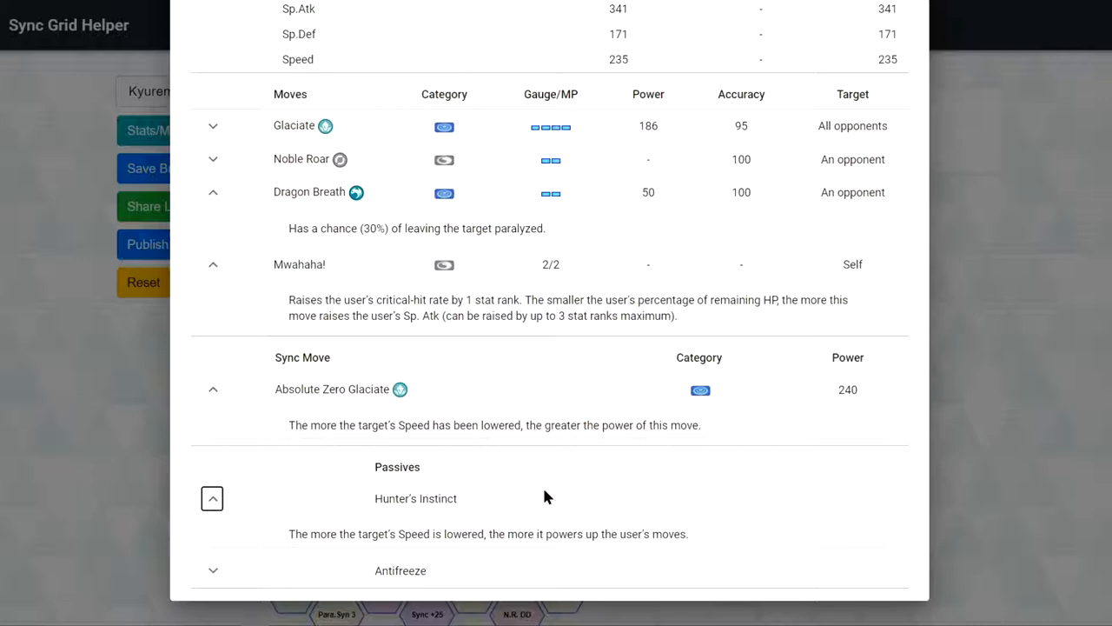
mouse_move(499, 511)
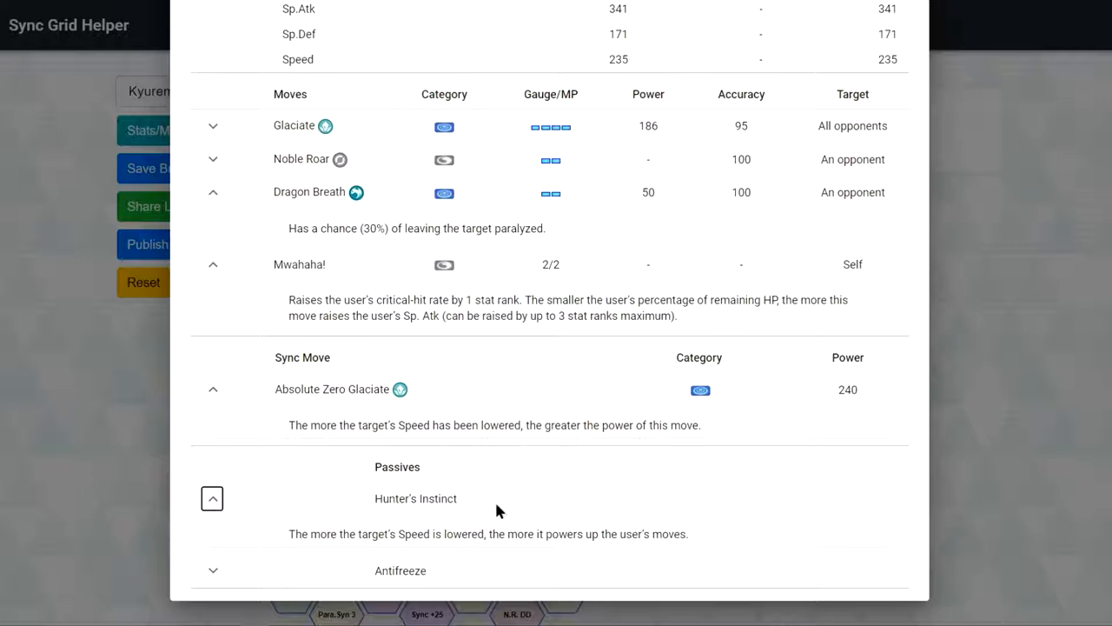
click(213, 125)
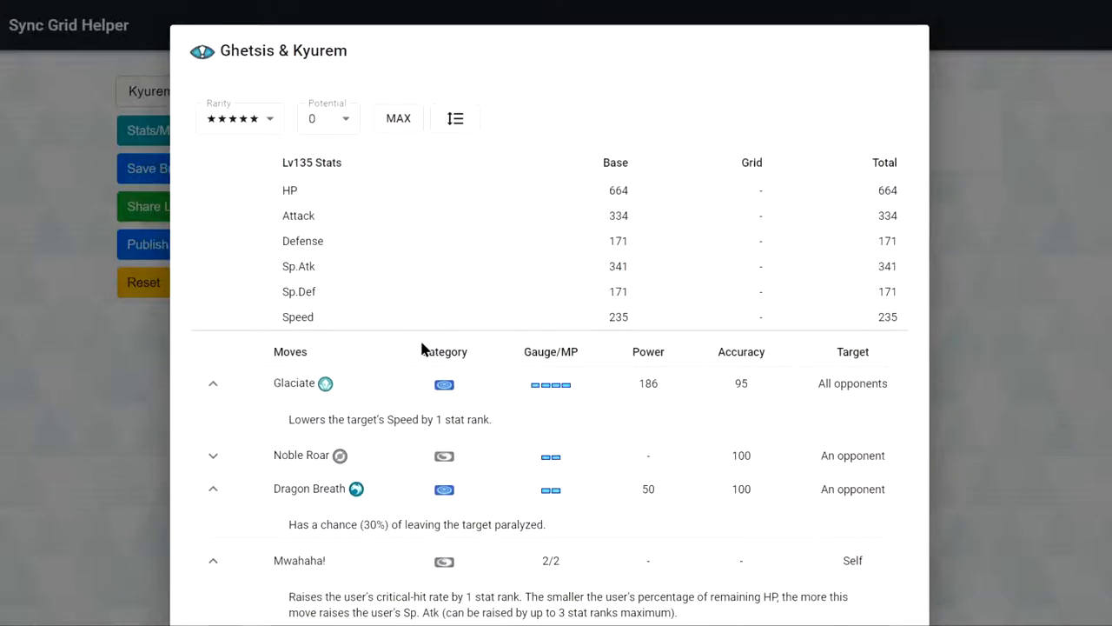
scroll(down, 3)
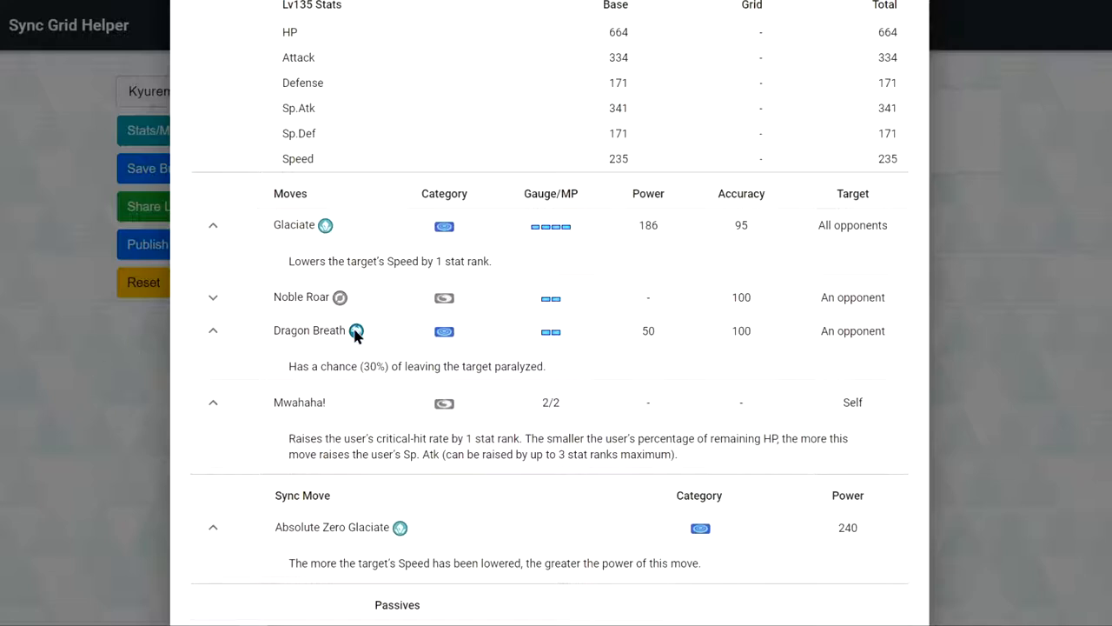
mouse_move(182, 415)
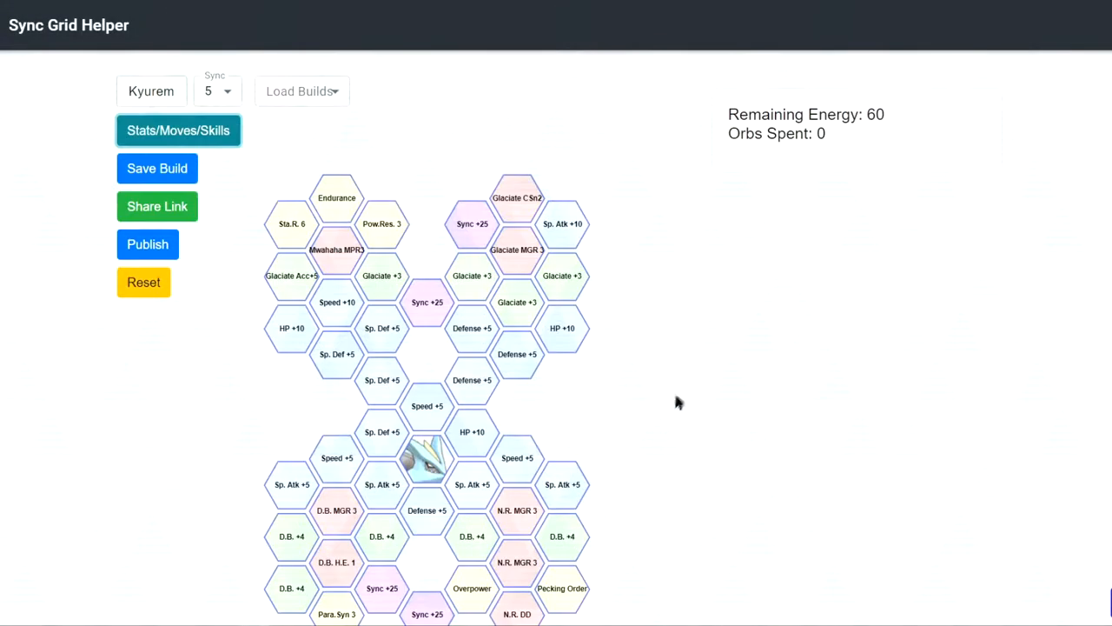
mouse_move(602, 343)
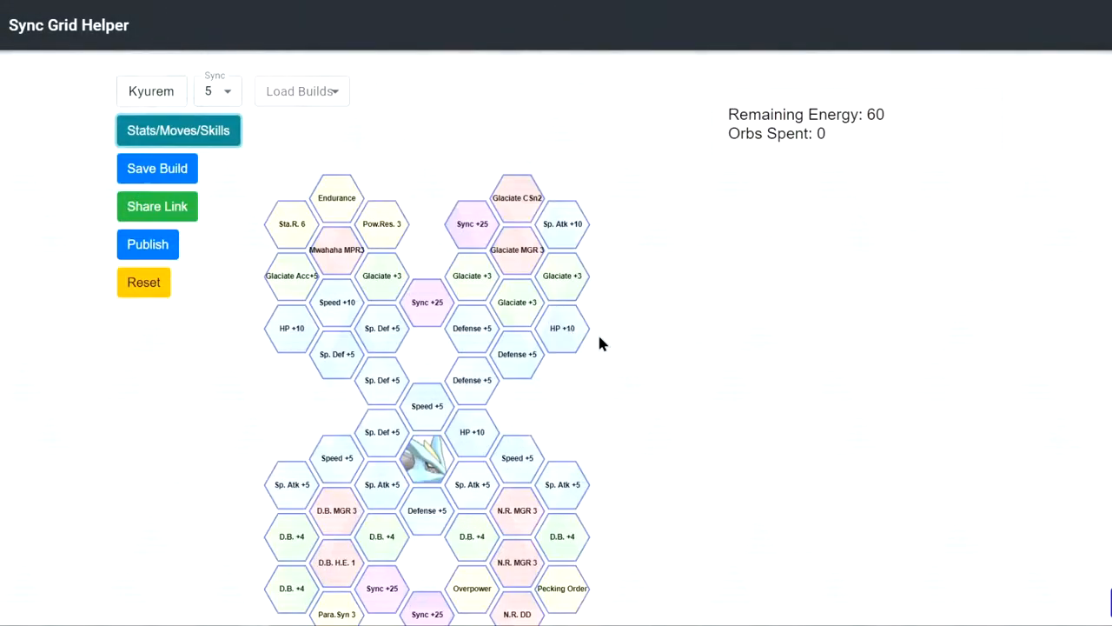
mouse_move(517, 249)
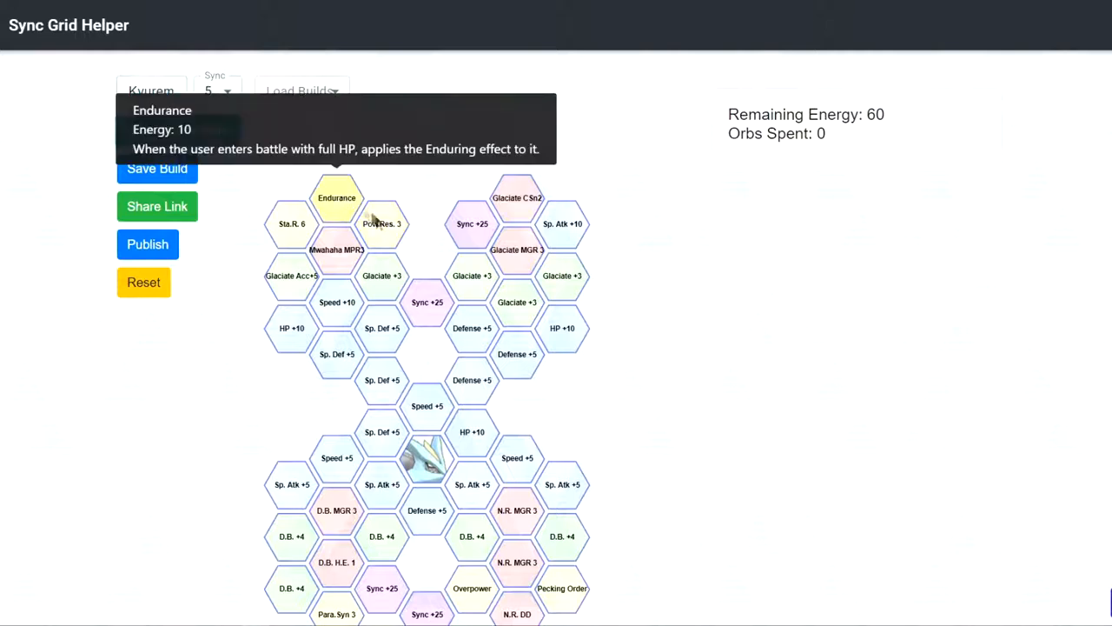
mouse_move(339, 213)
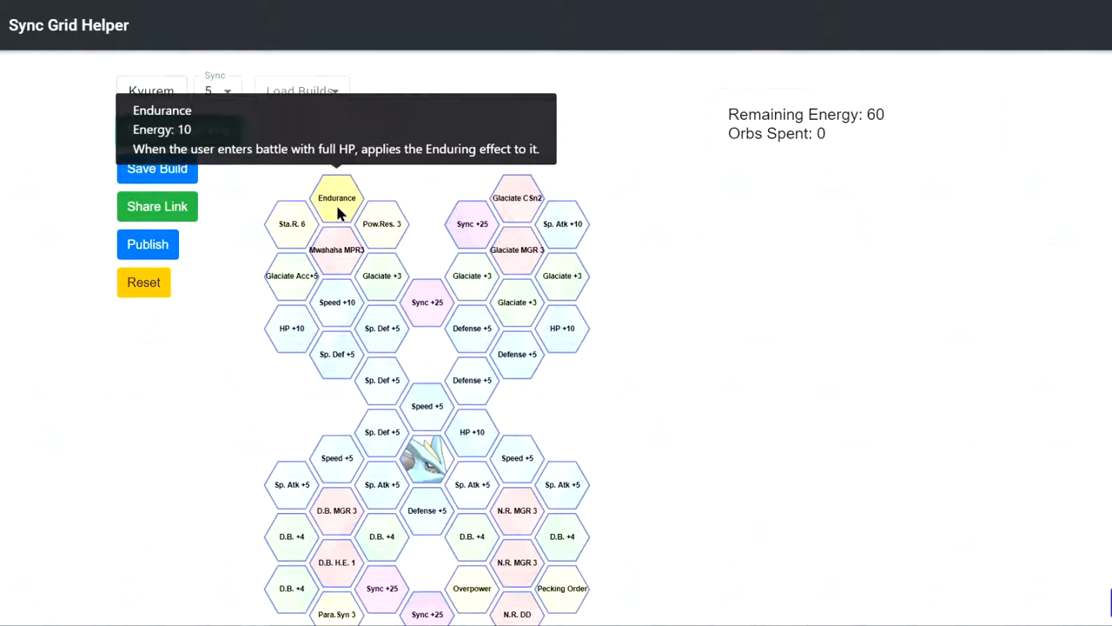
mouse_move(291, 224)
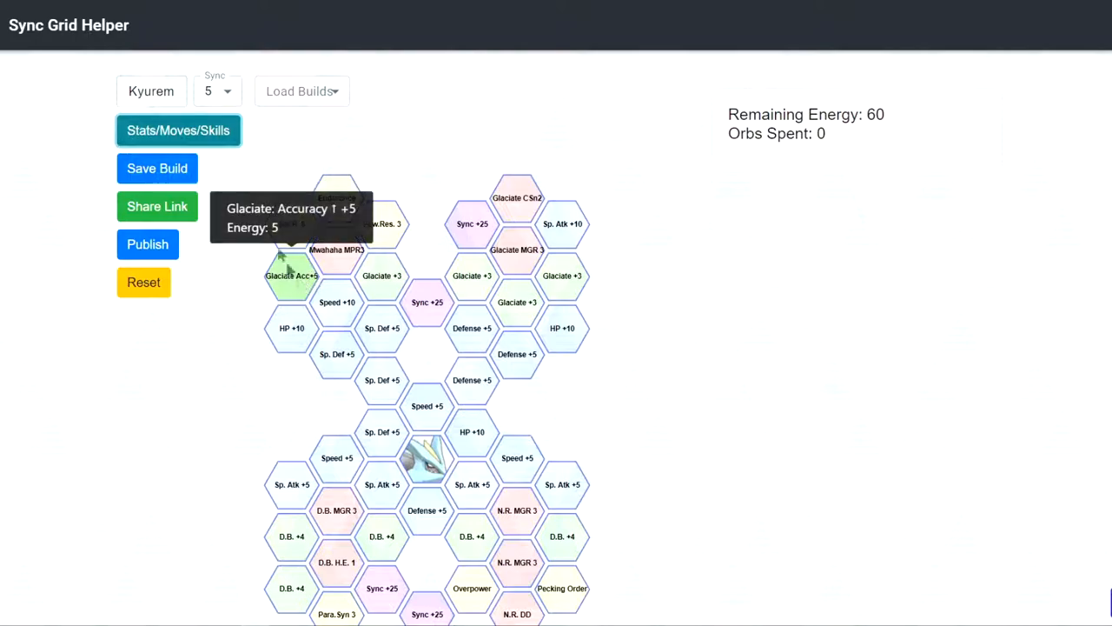
mouse_move(234, 305)
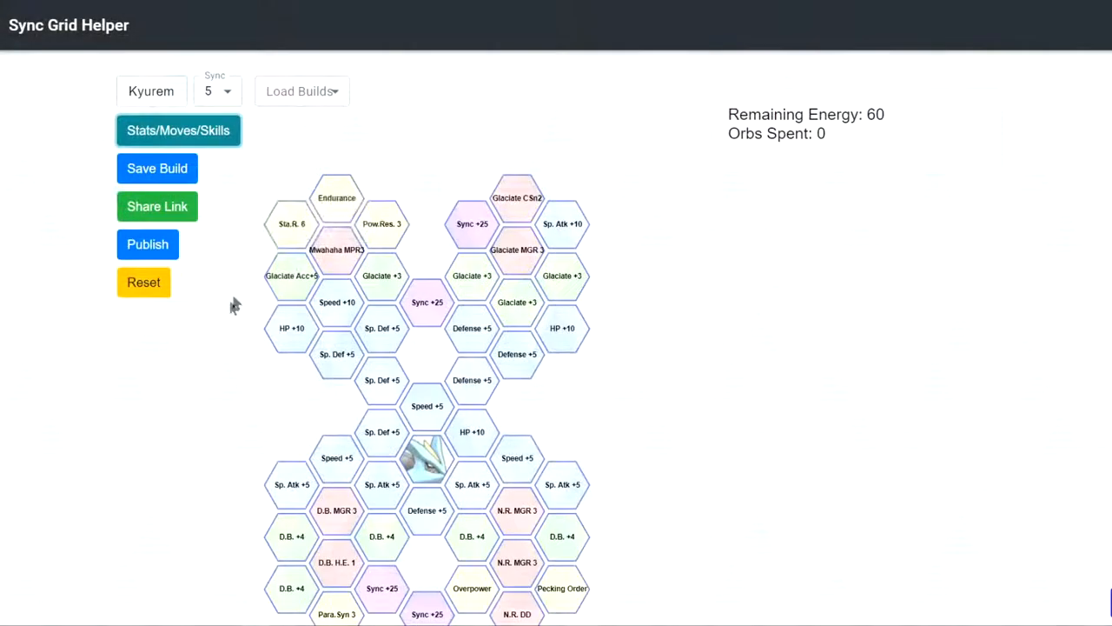
mouse_move(292, 276)
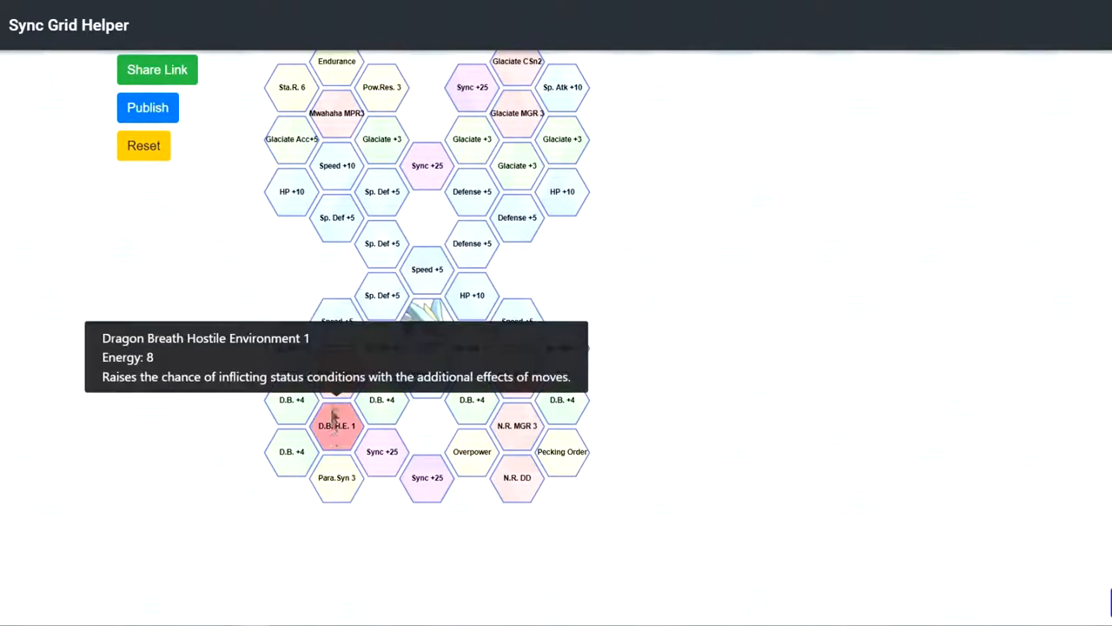
mouse_move(337, 477)
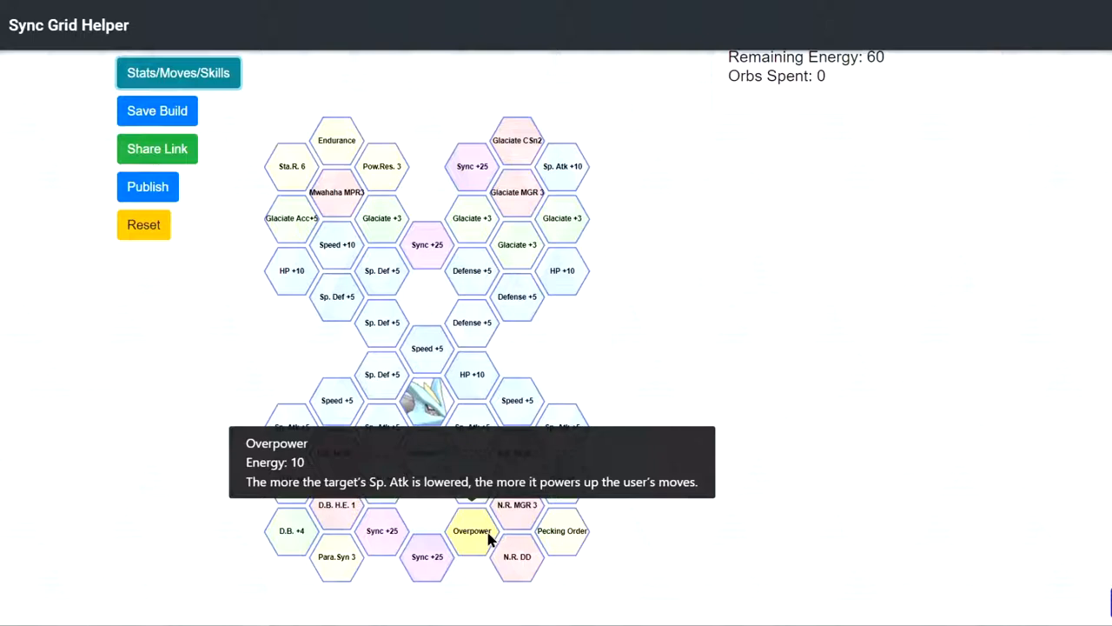
mouse_move(485, 546)
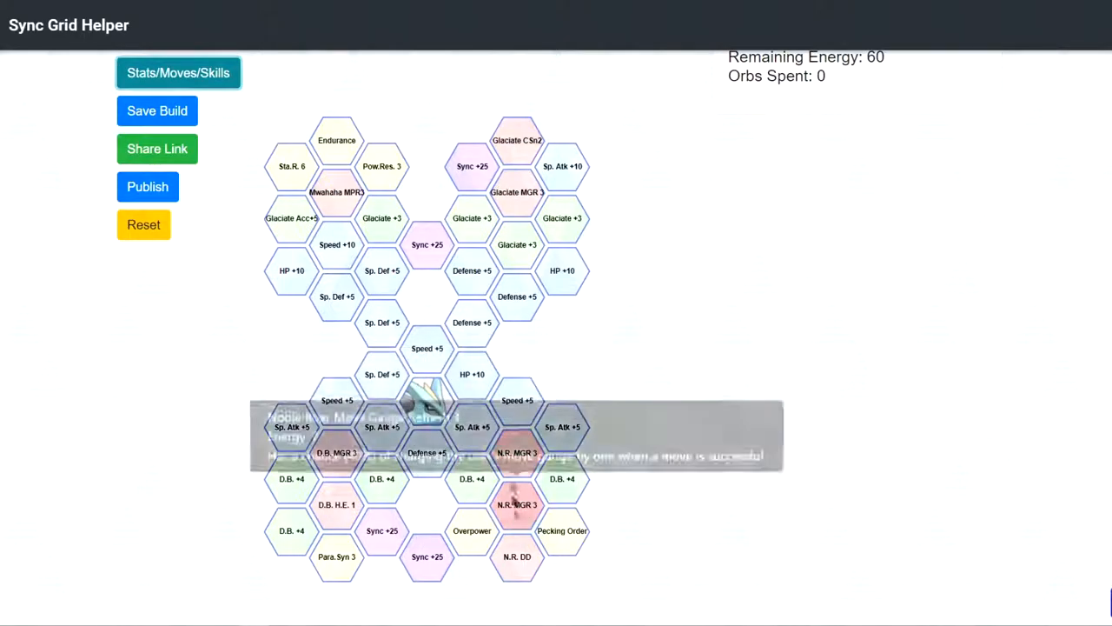
mouse_move(517, 557)
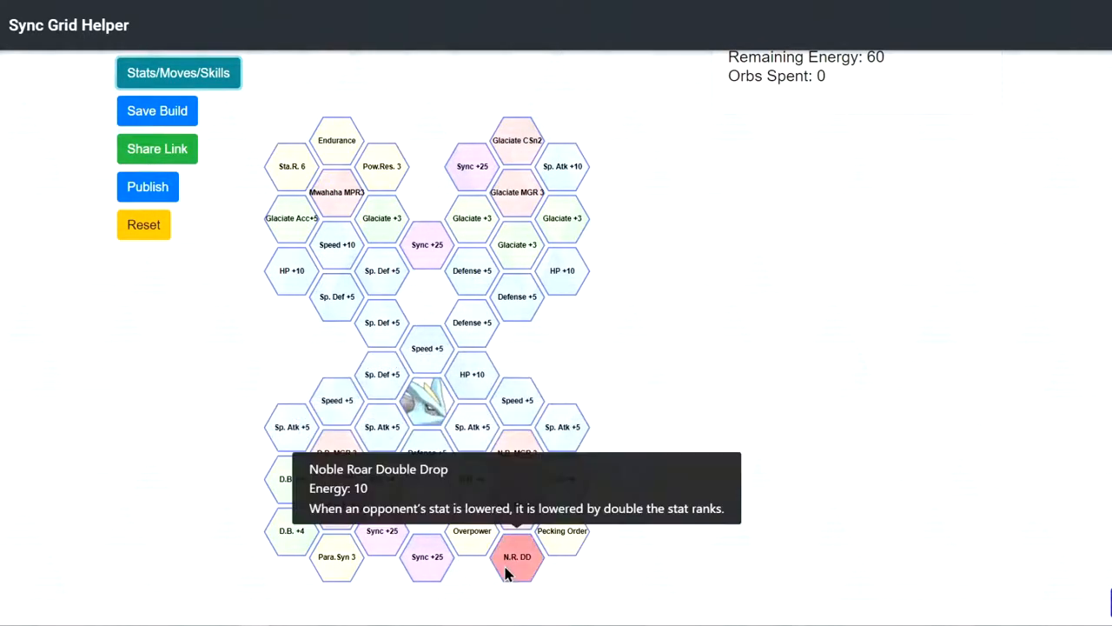
mouse_move(530, 576)
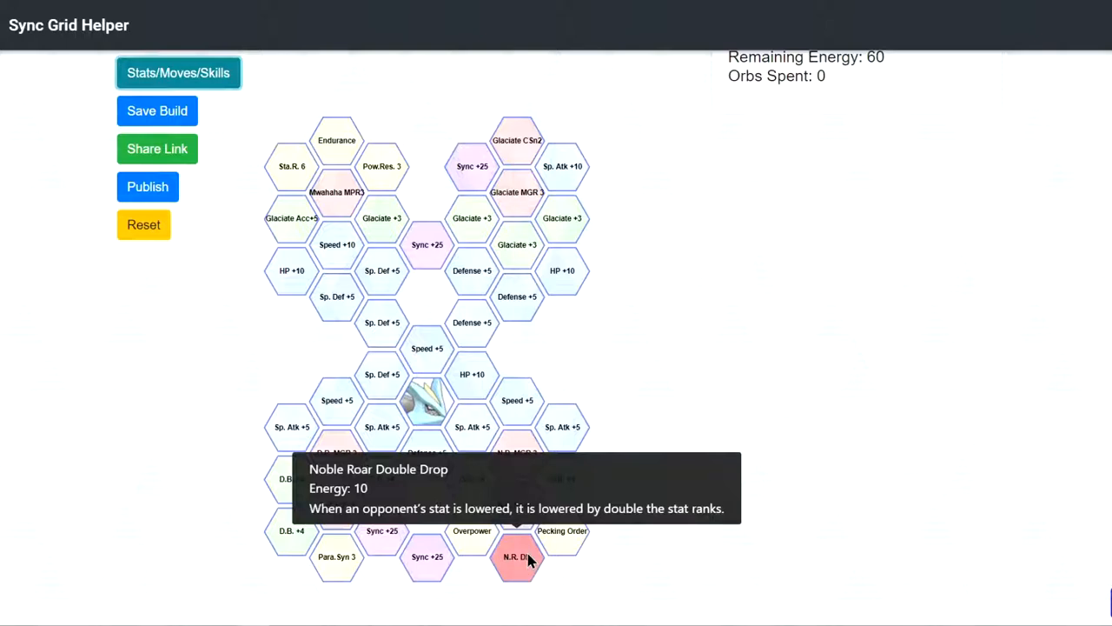
mouse_move(562, 530)
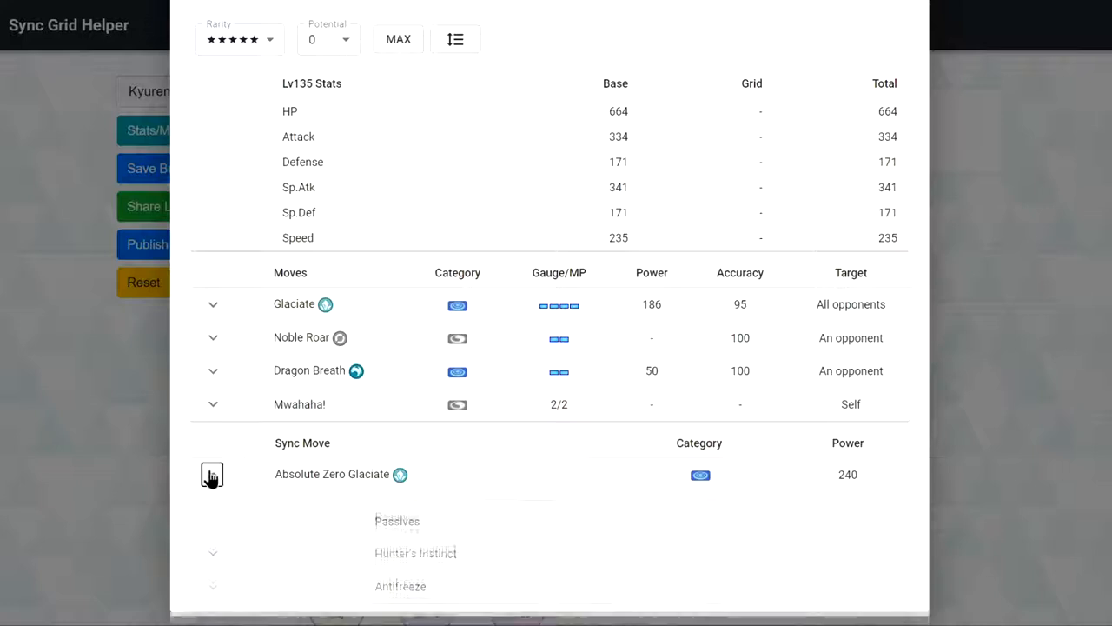
click(212, 474)
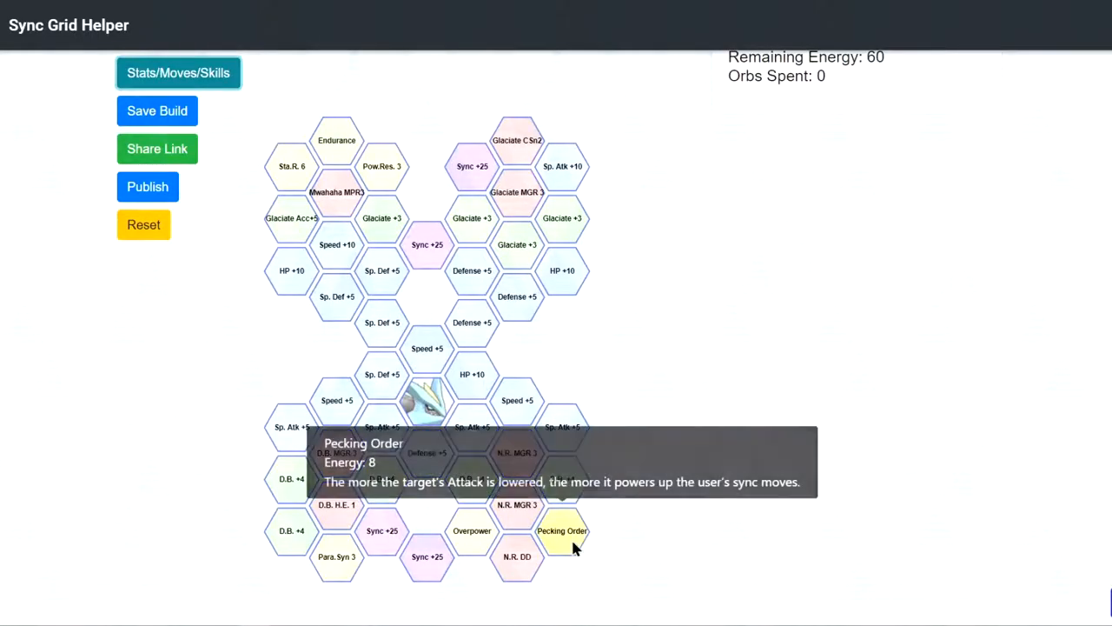
mouse_move(515, 369)
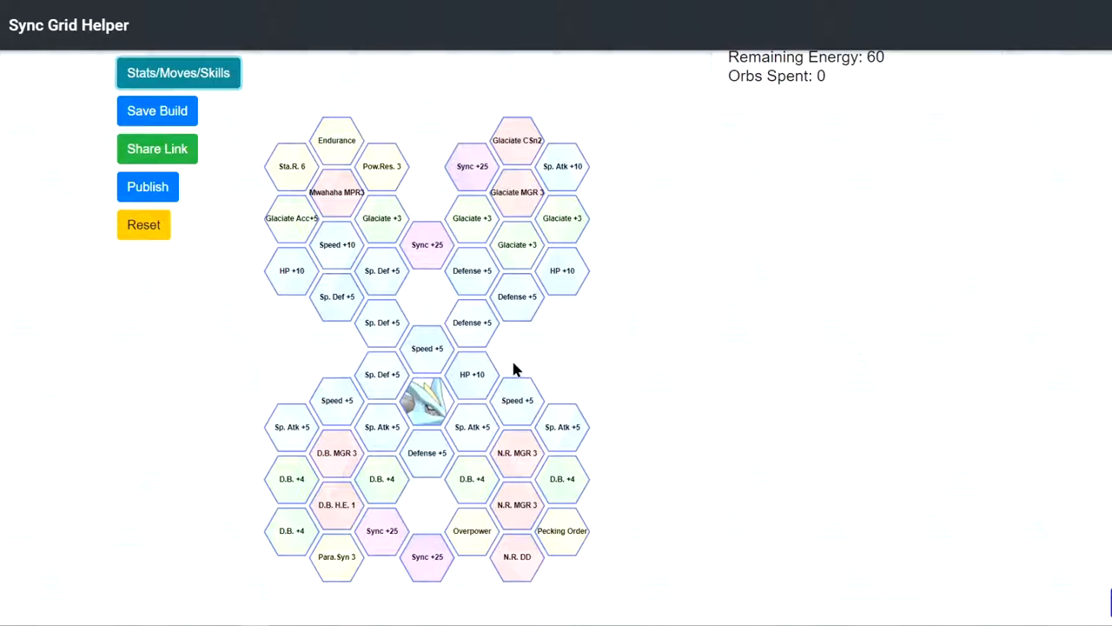
mouse_move(677, 356)
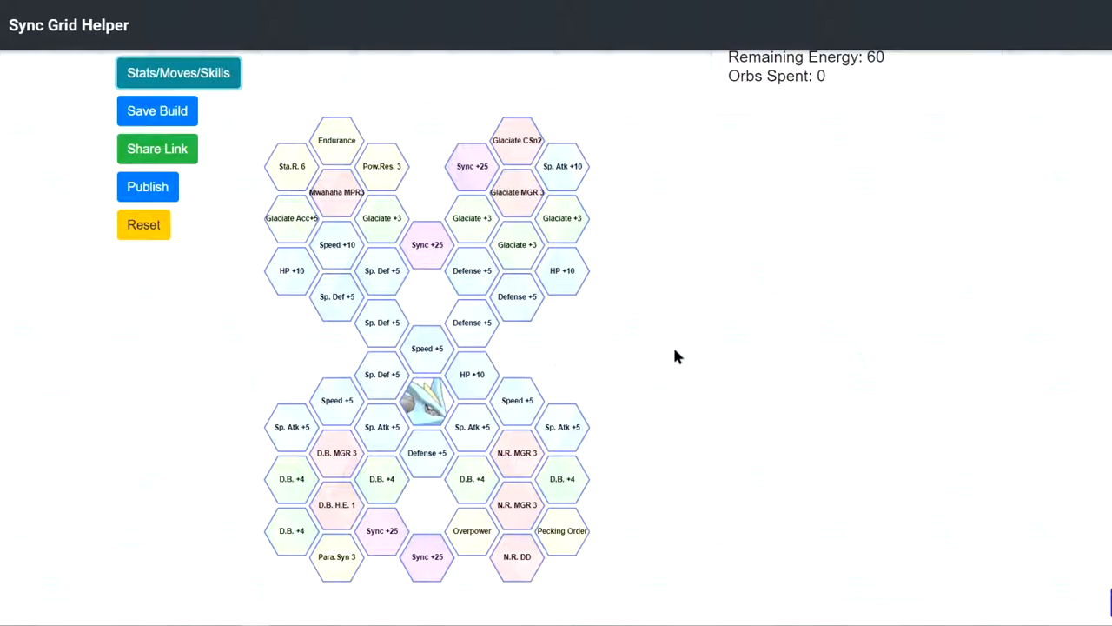
mouse_move(766, 382)
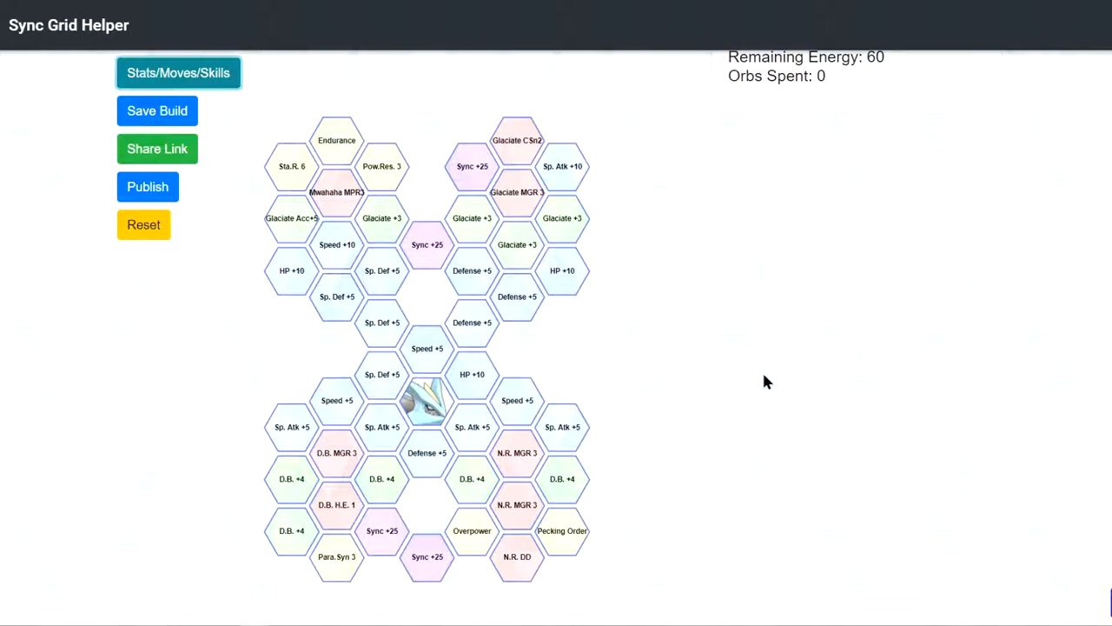
- Add Glaciate Move Gauge Refresh 3 and HP +10 tiles, then close the stats overview
click(517, 192)
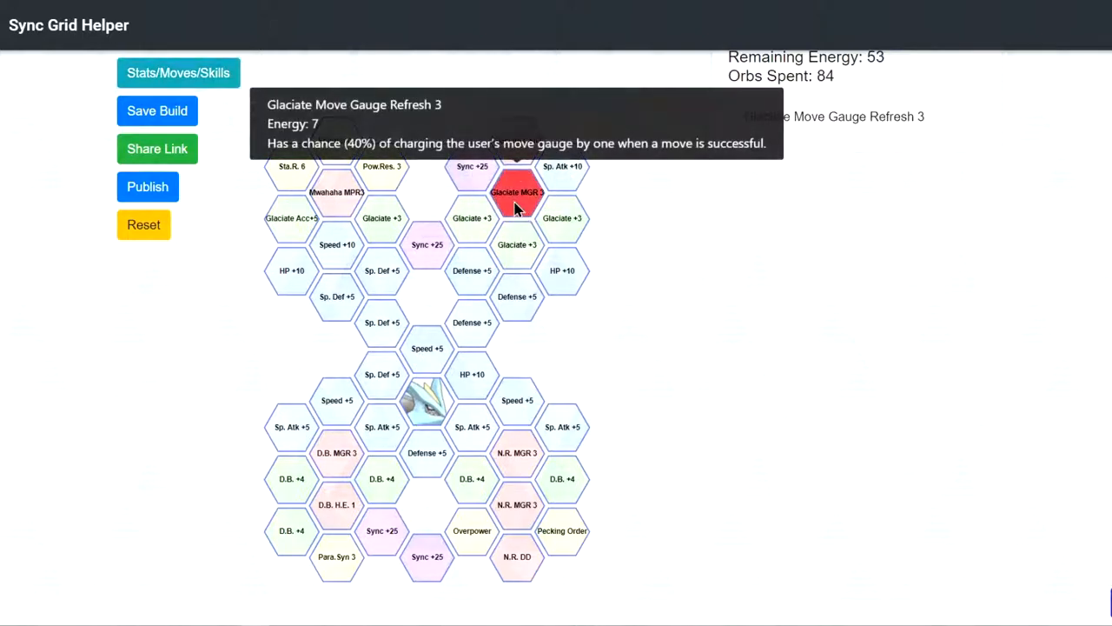
click(292, 218)
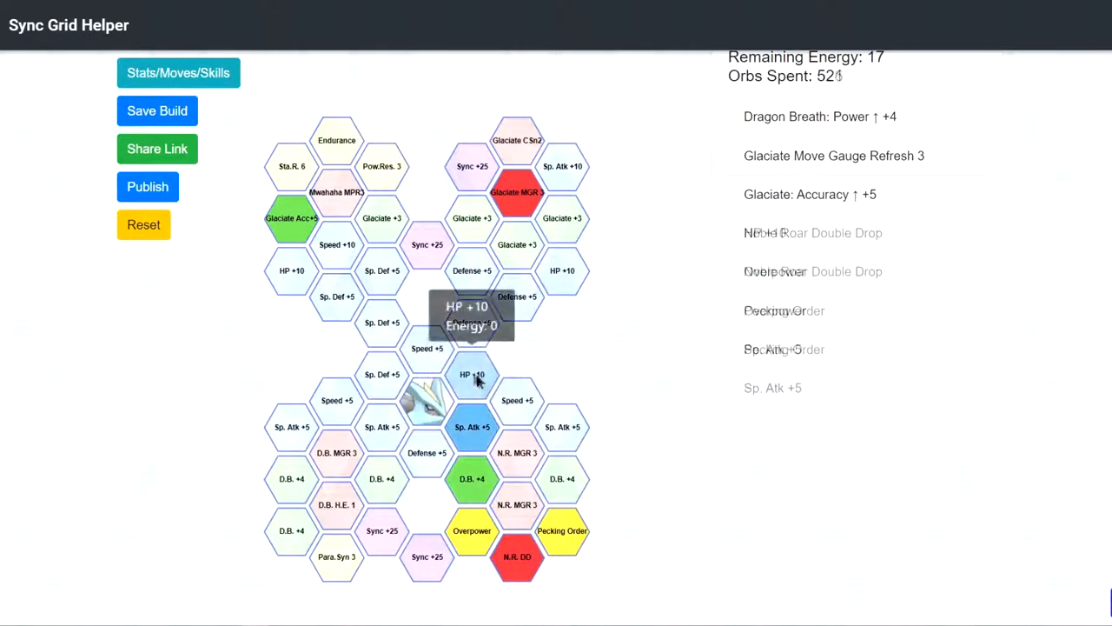
click(472, 270)
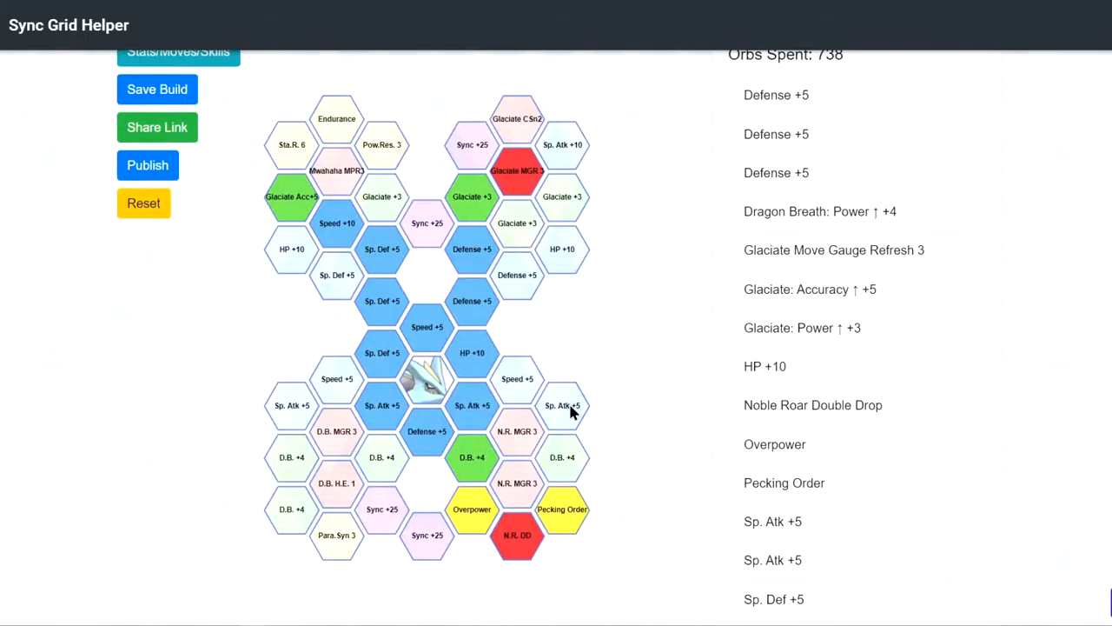
mouse_move(563, 405)
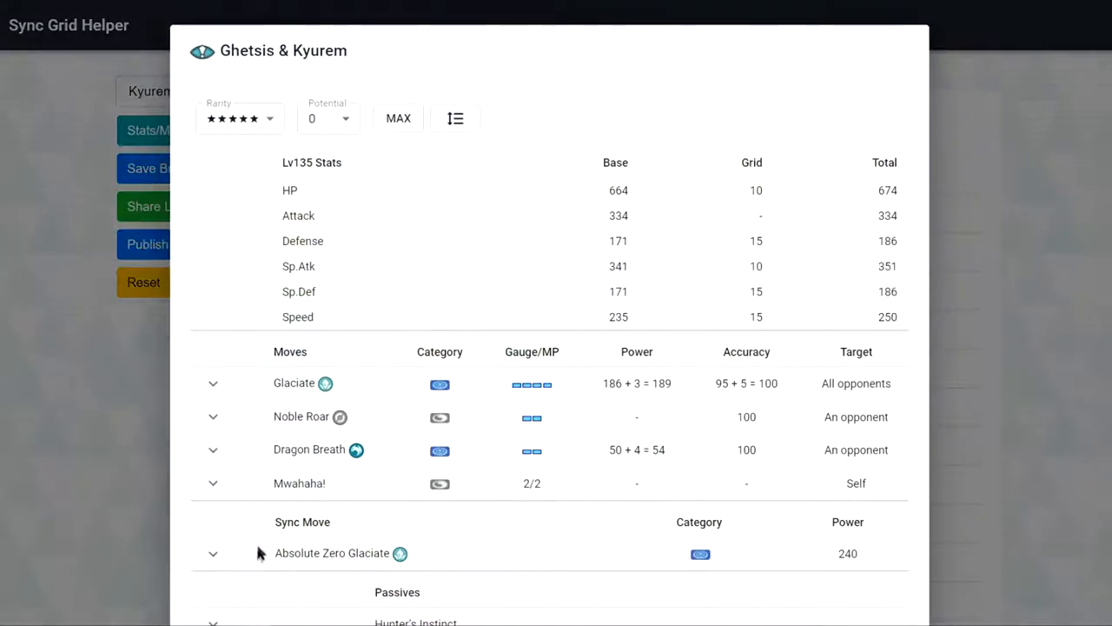
click(213, 553)
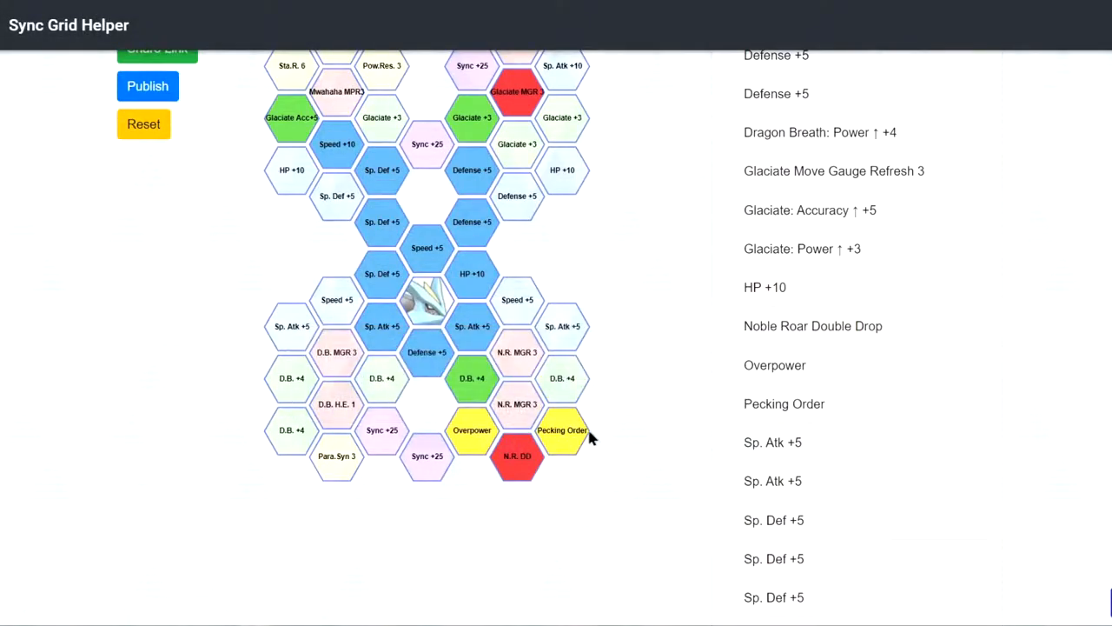
mouse_move(563, 430)
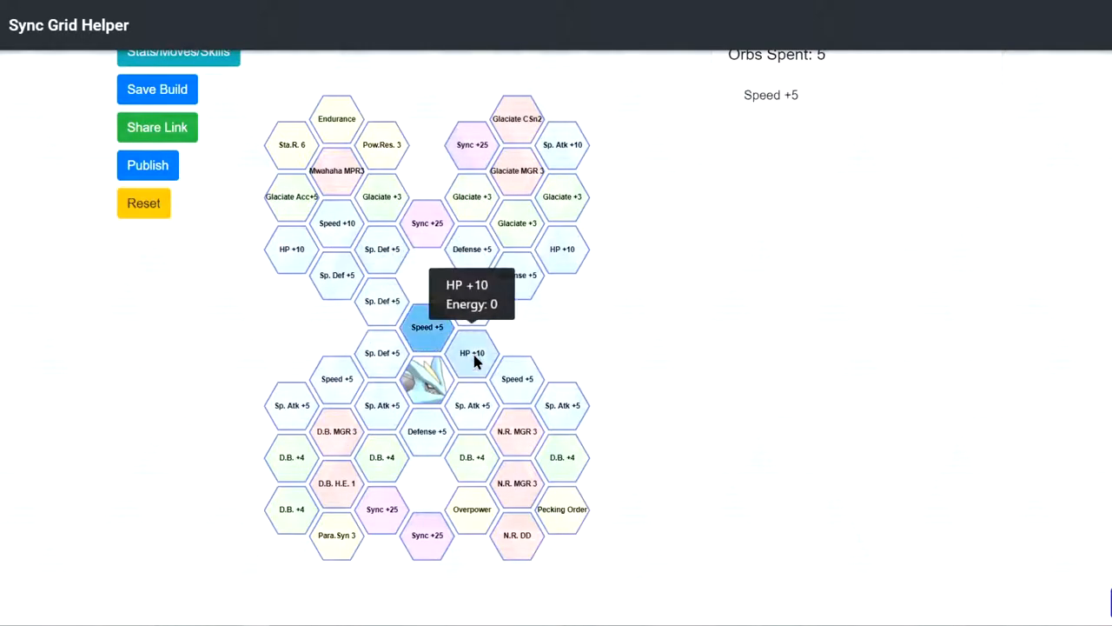
- Add the HP +10 tile, then reset the Kyurem grid to zero orbs
click(472, 353)
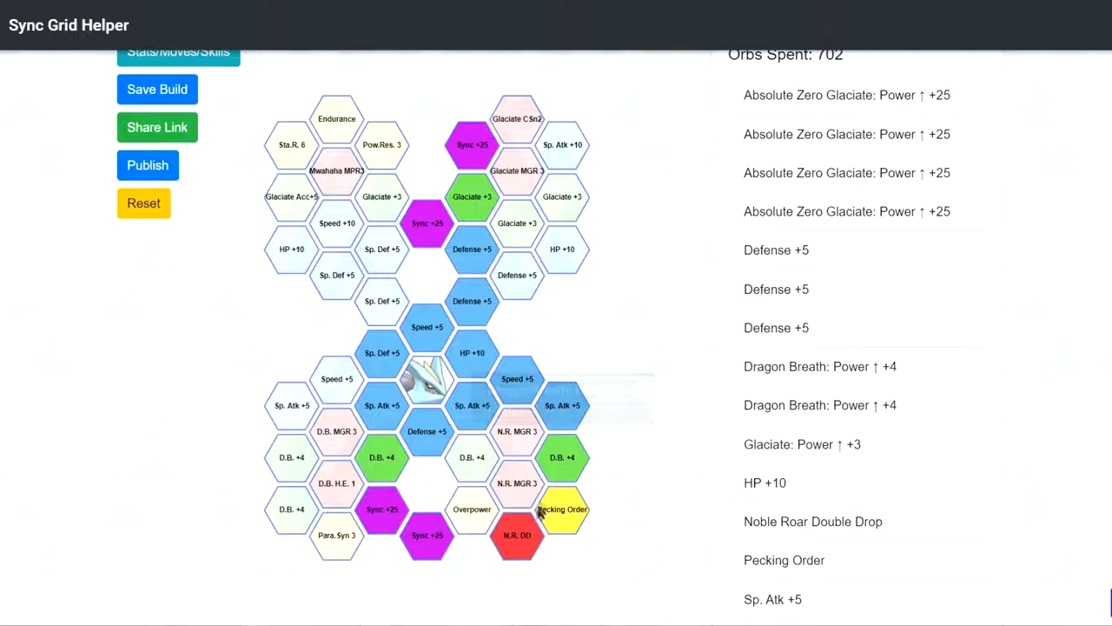
mouse_move(518, 535)
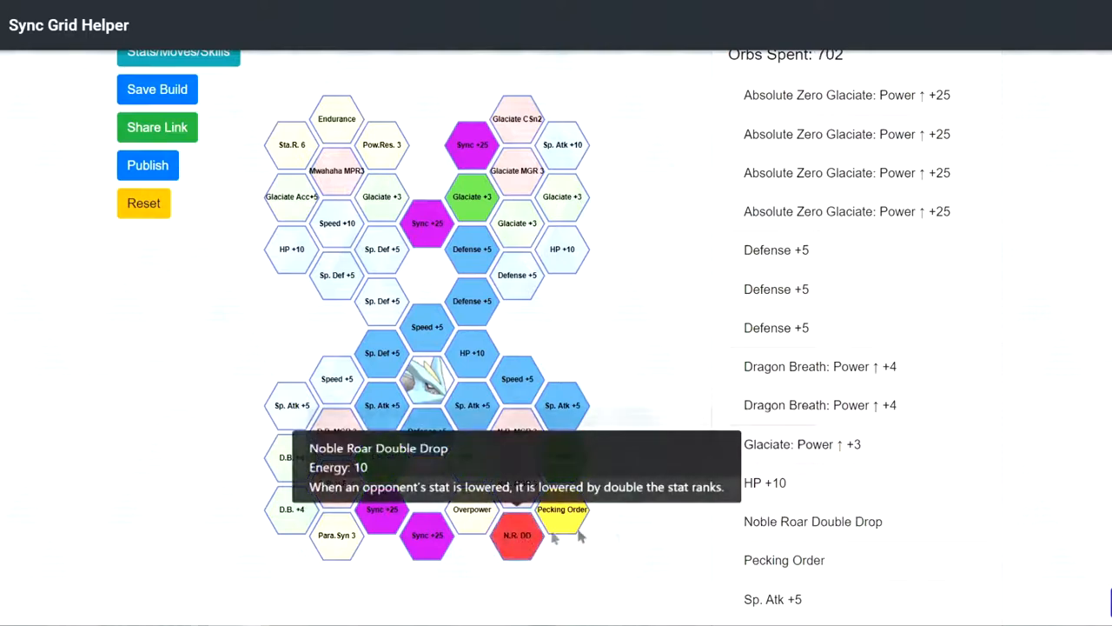
mouse_move(824, 460)
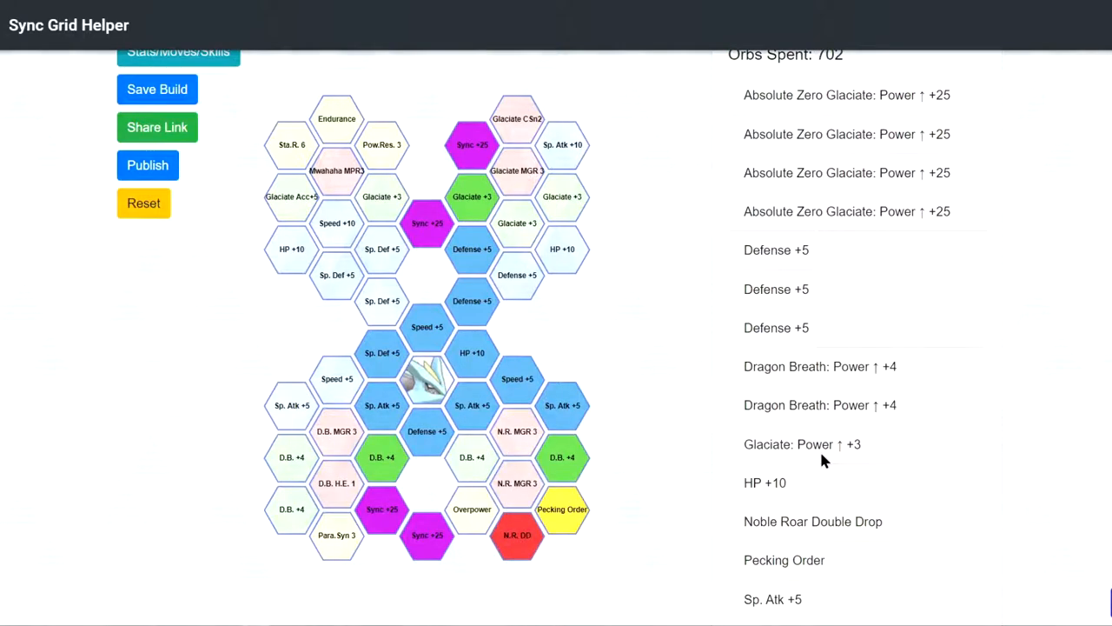
mouse_move(495, 391)
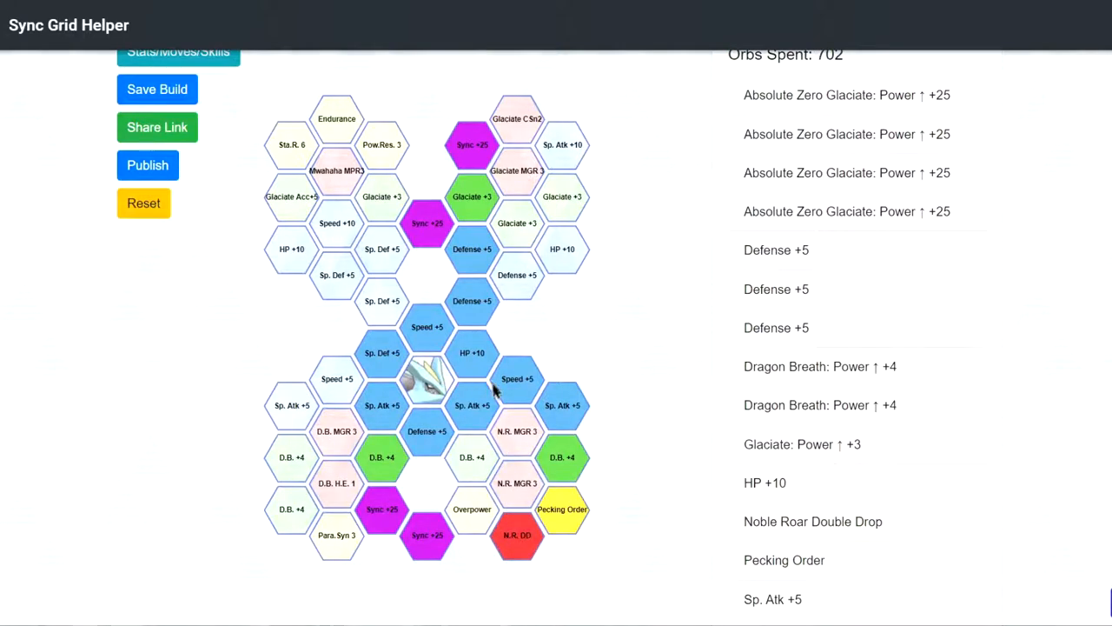
click(143, 202)
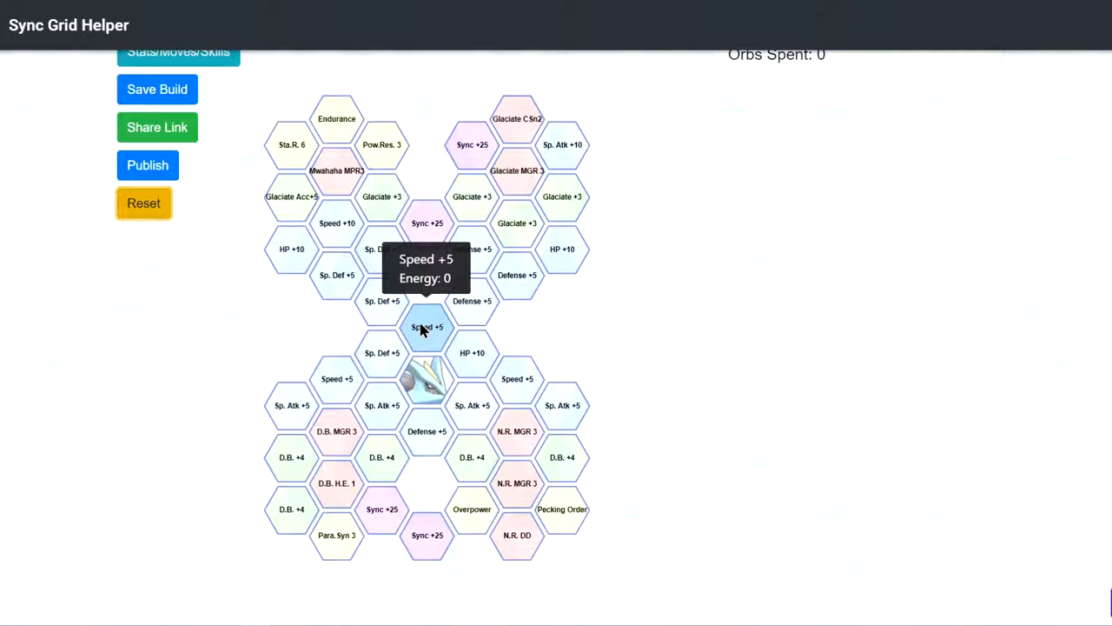
- Build a 750-orb grid with Speed +5, Glaciate CSn2 and HP +10 tiles
click(426, 326)
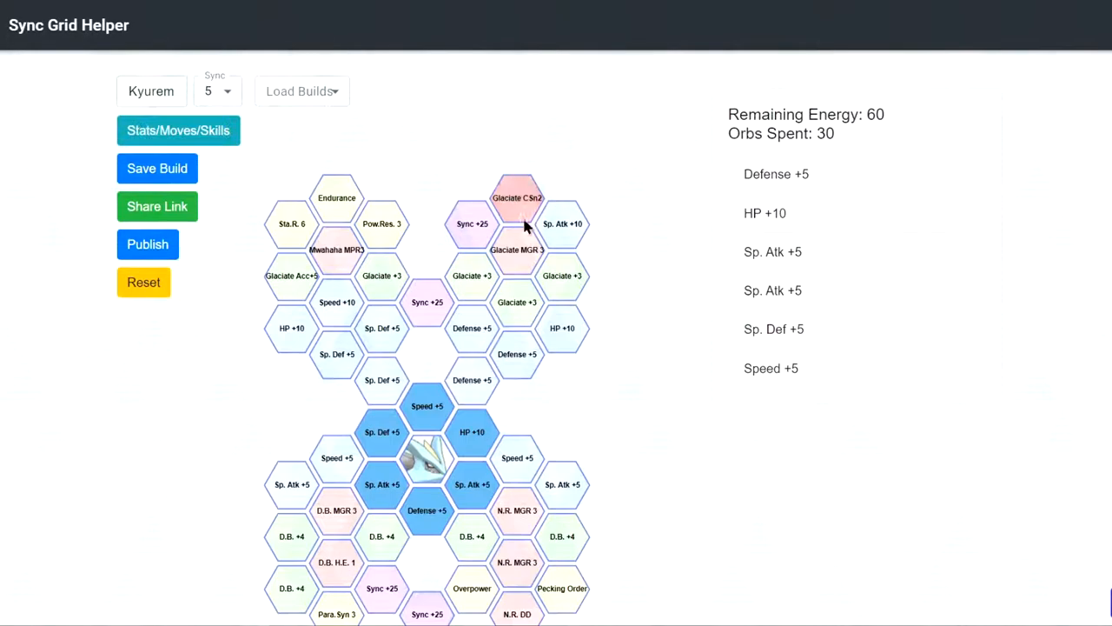
click(517, 249)
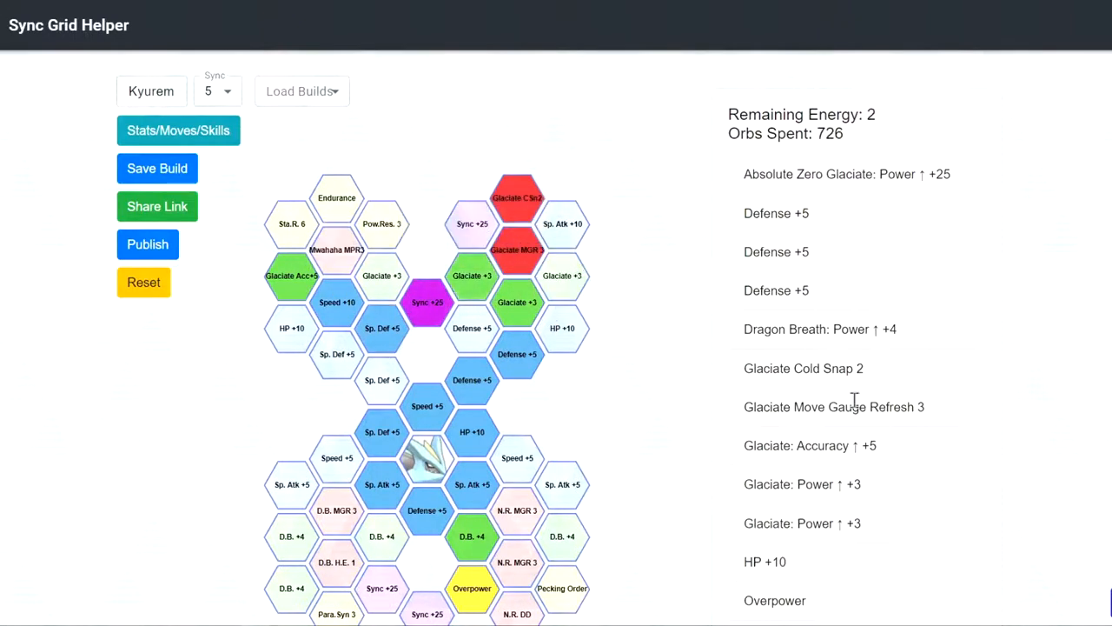
click(563, 328)
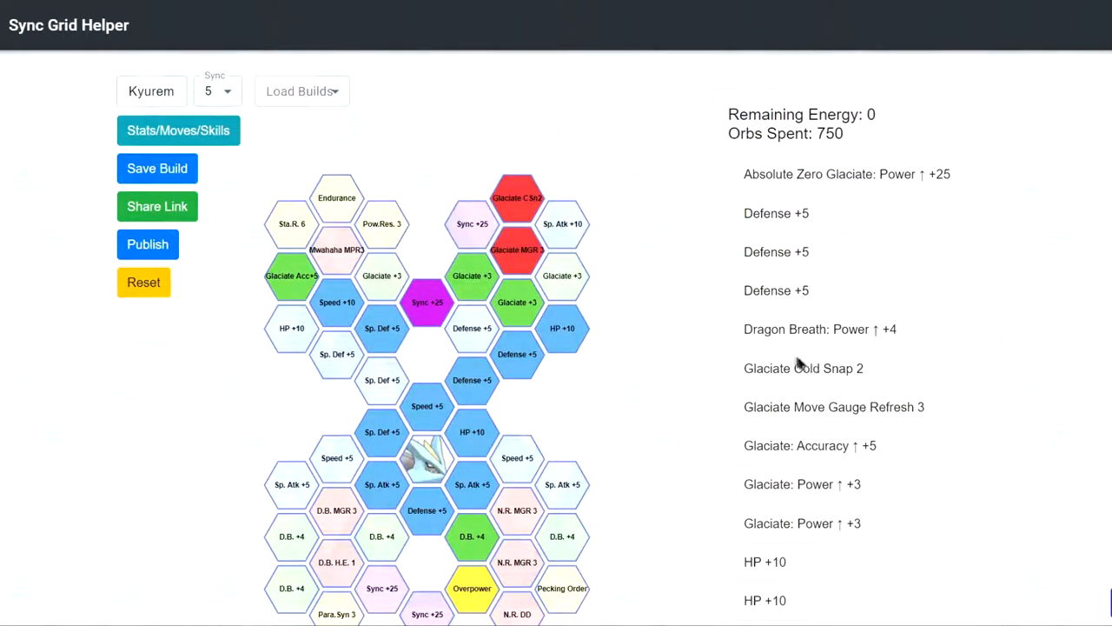
mouse_move(760, 328)
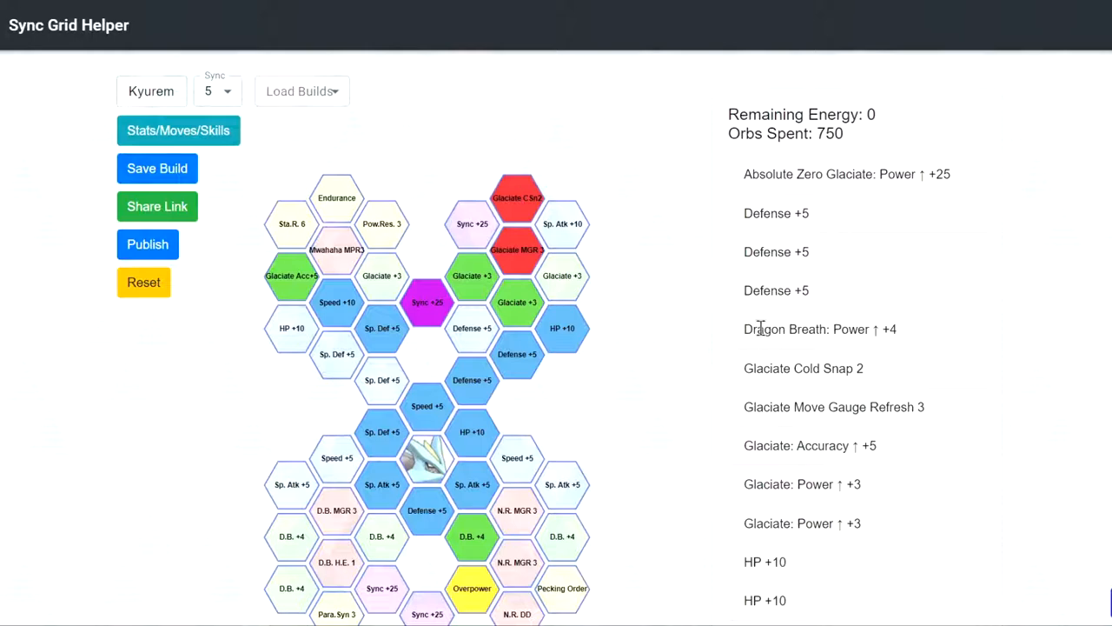
scroll(down, 3)
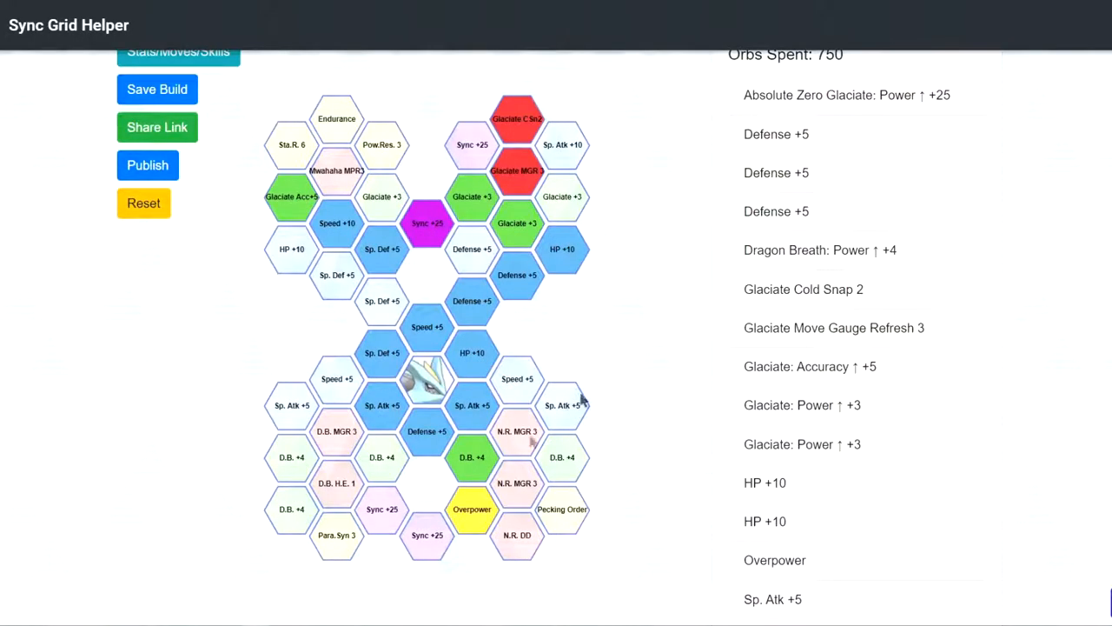
mouse_move(471, 509)
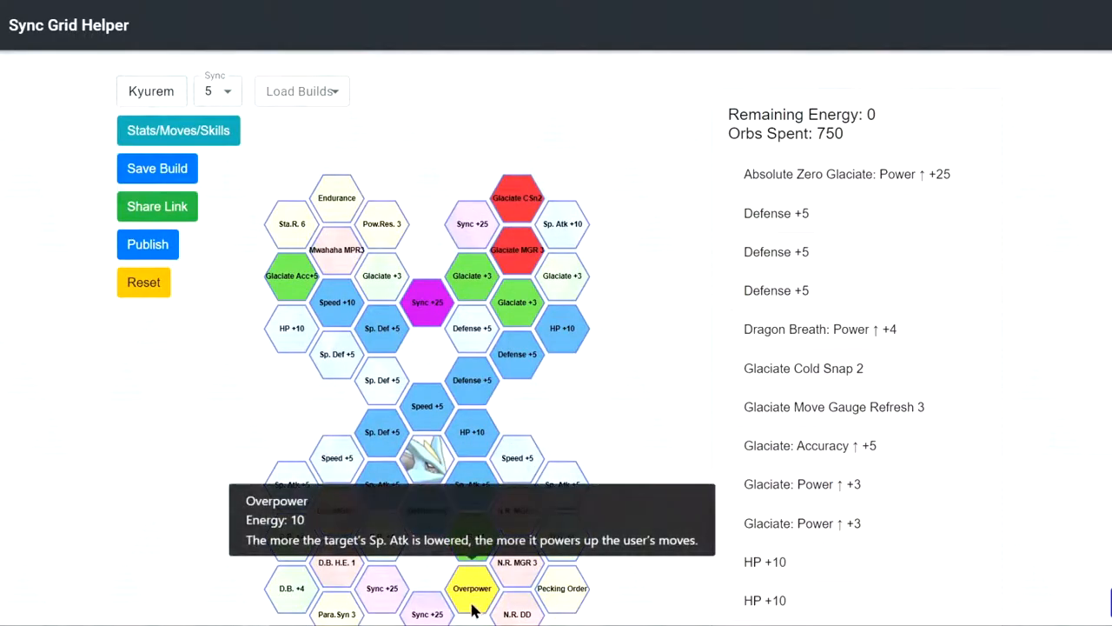
scroll(down, 3)
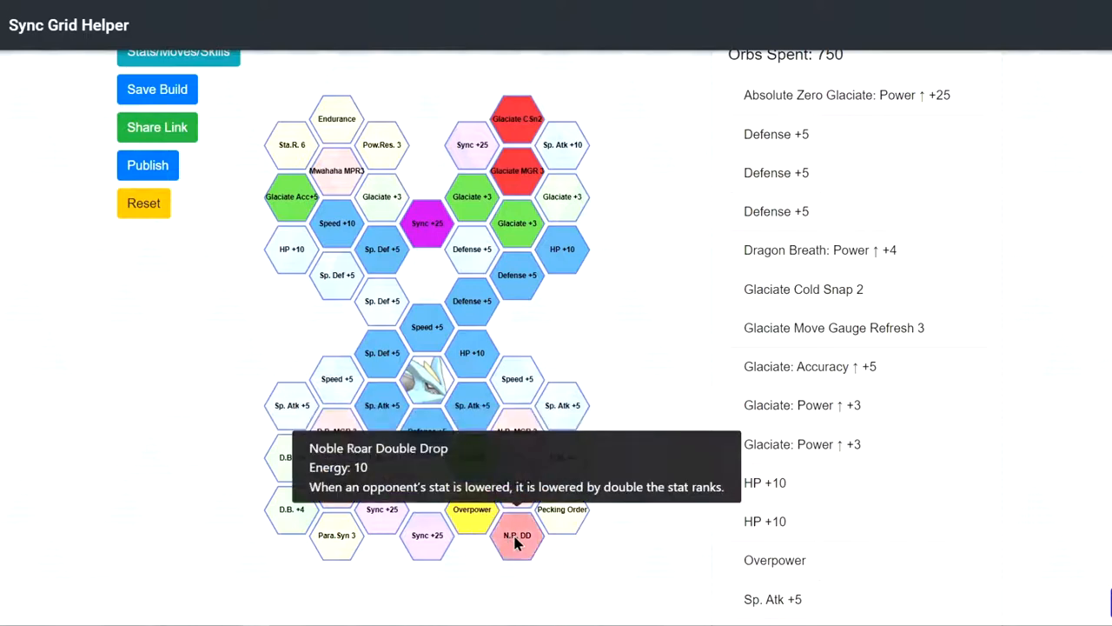
mouse_move(471, 509)
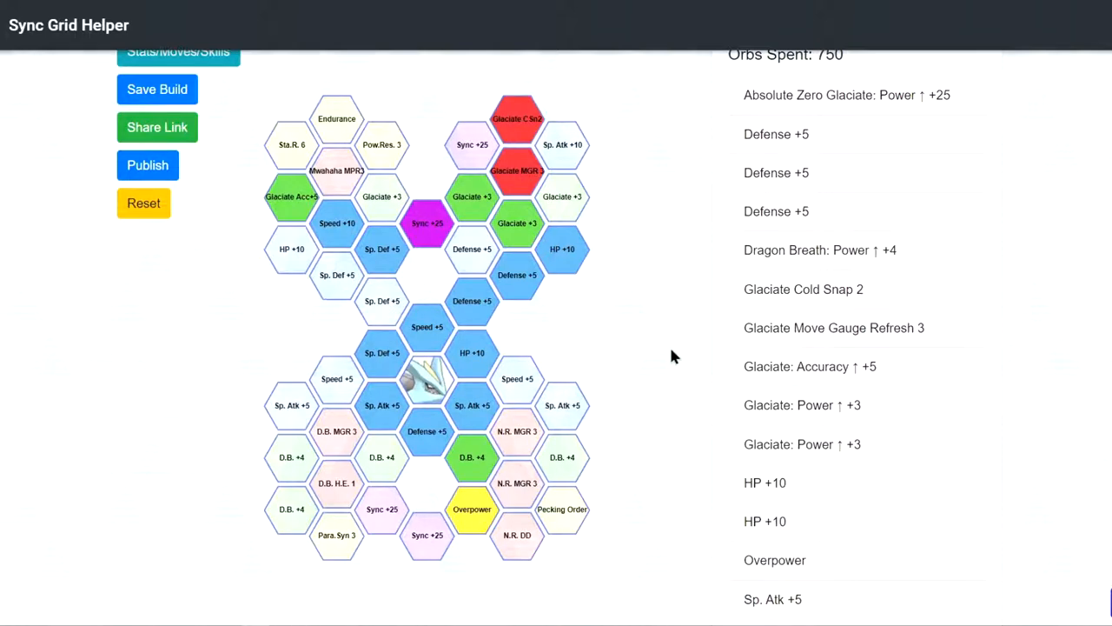
click(144, 203)
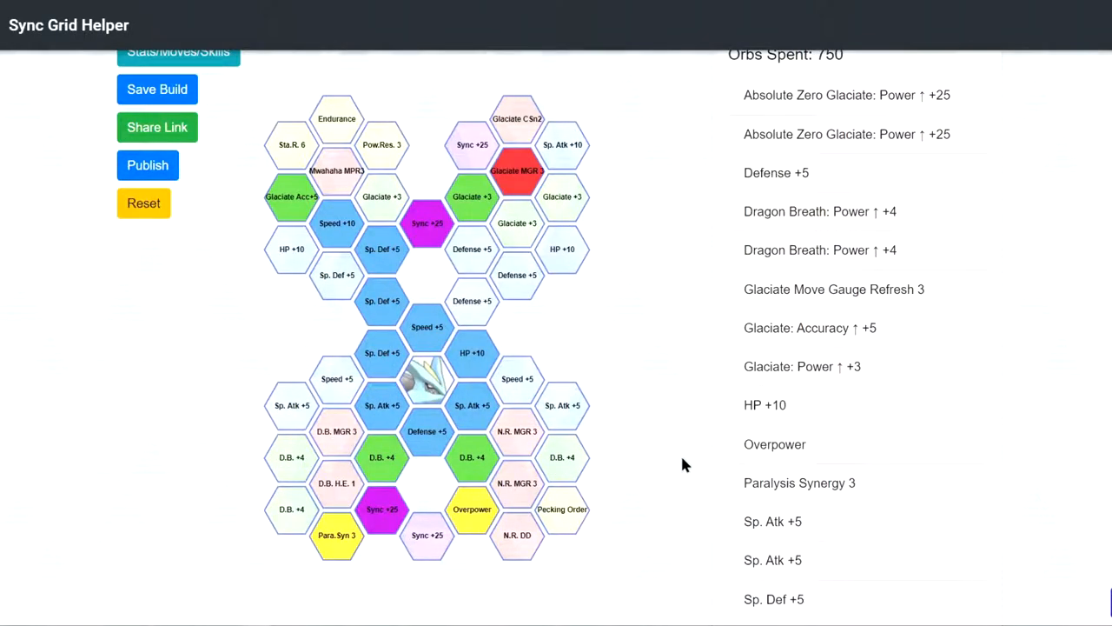
mouse_move(662, 443)
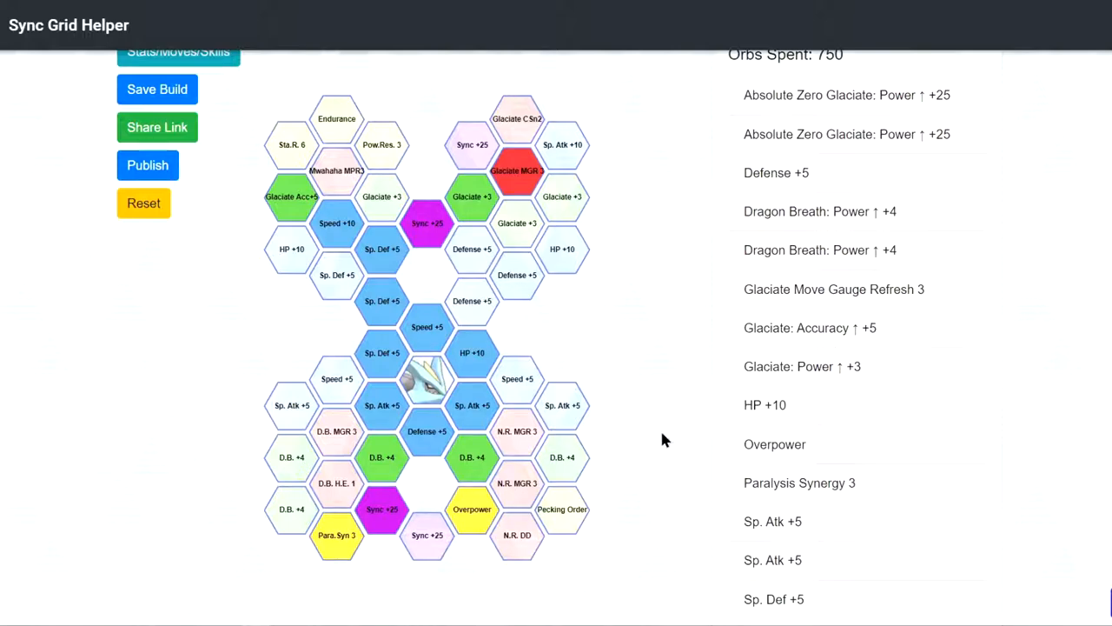
mouse_move(472, 509)
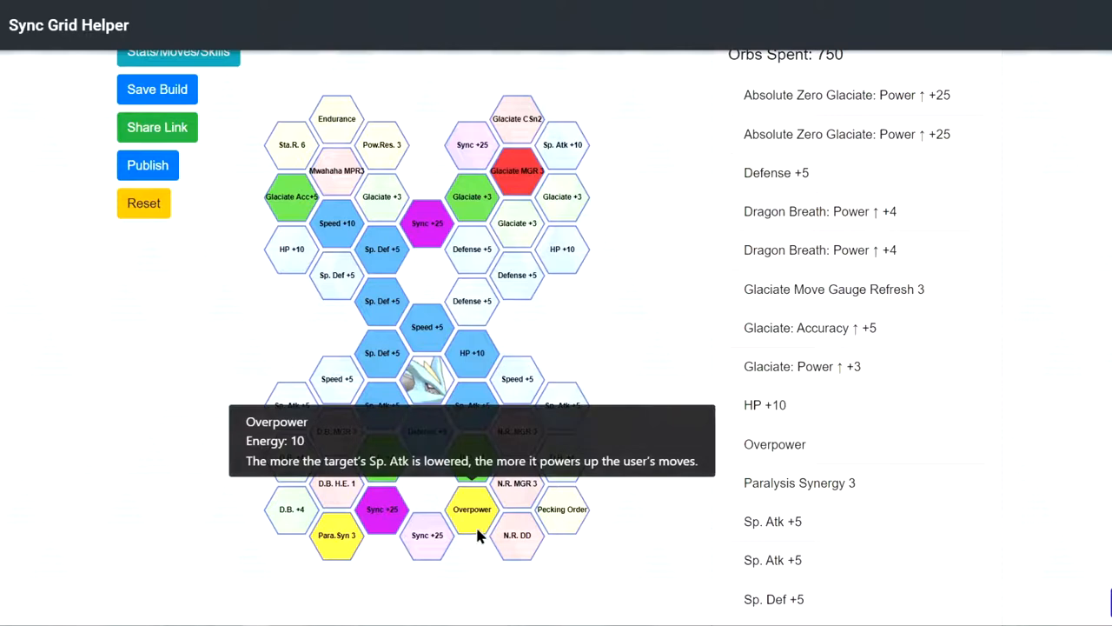
mouse_move(470, 519)
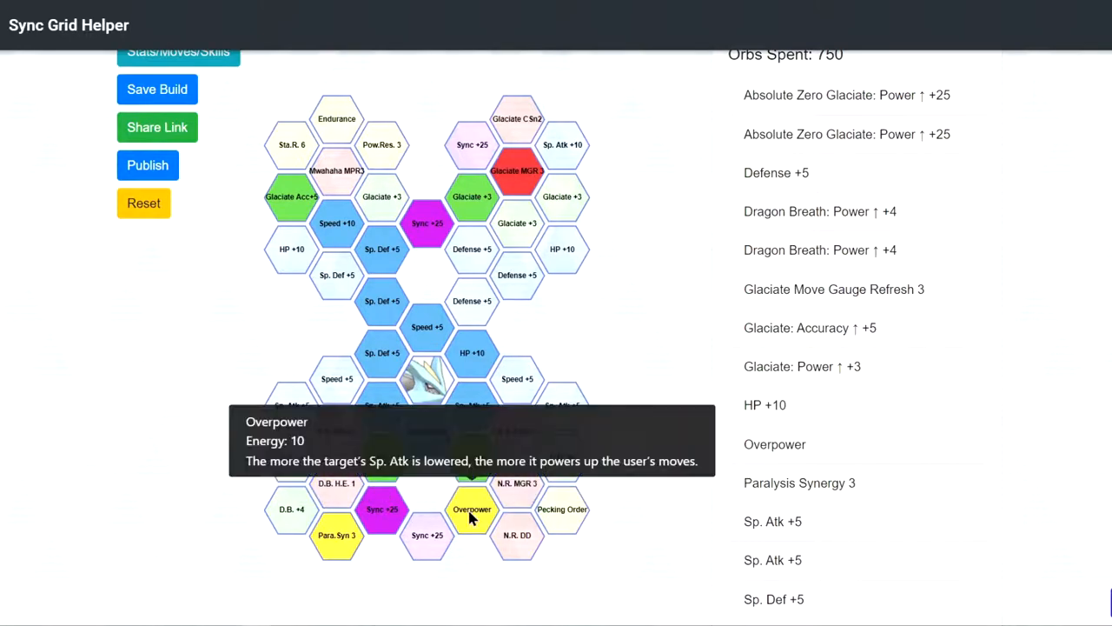
mouse_move(476, 545)
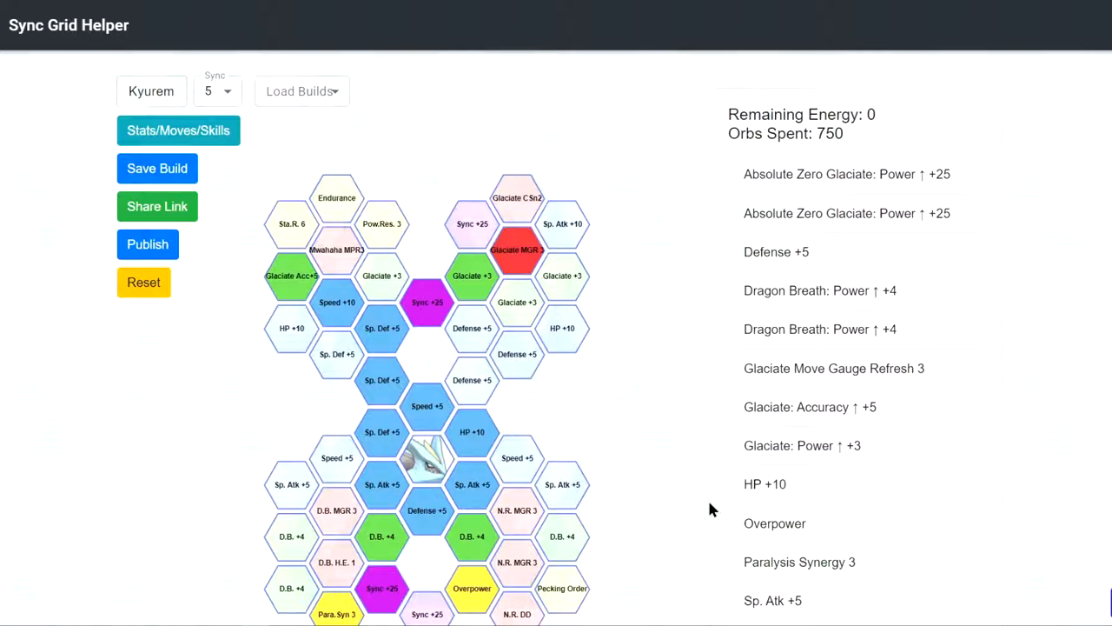
- Open Ghetsis & Kyurem's stats and moves overview for the reworked 750-orb build
click(178, 131)
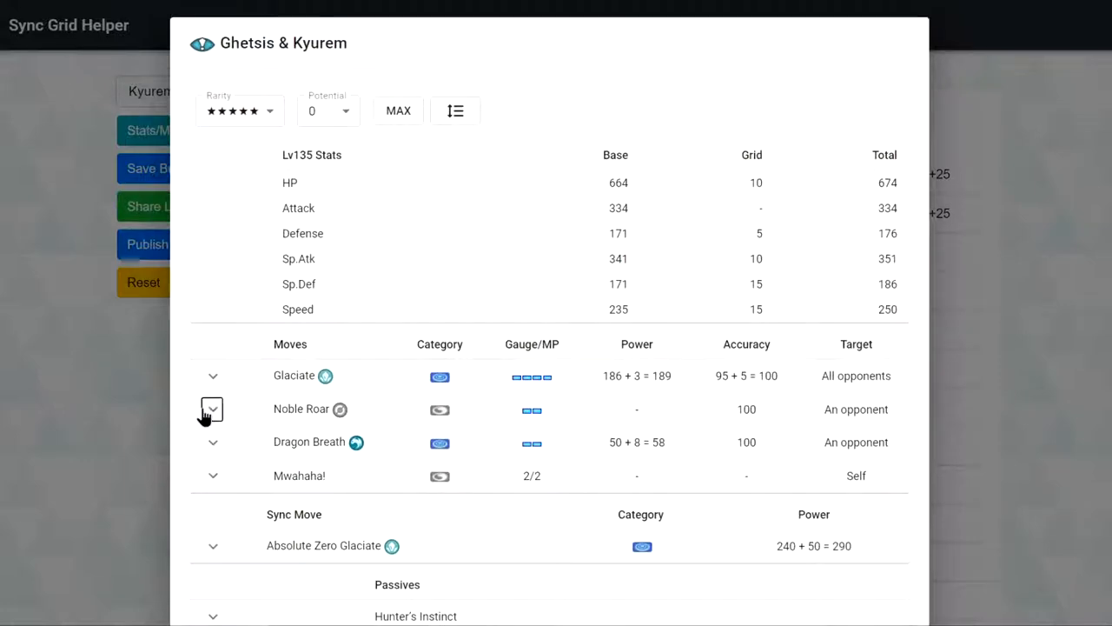
- Expand Noble Roar, showing its one-rank Attack and Sp. Atk drop
click(212, 409)
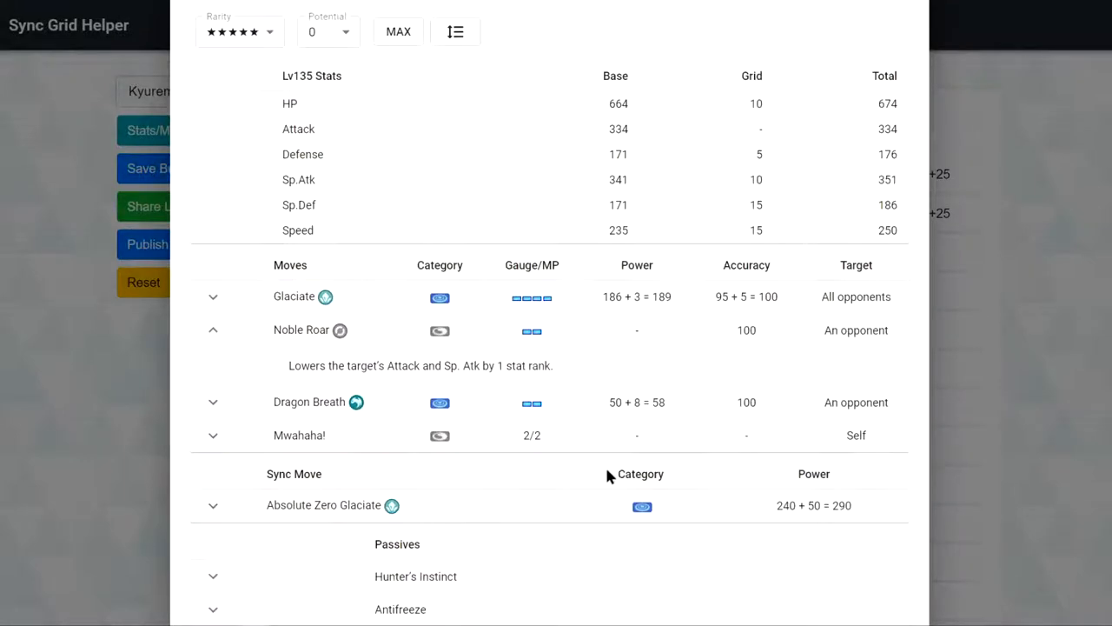
mouse_move(560, 472)
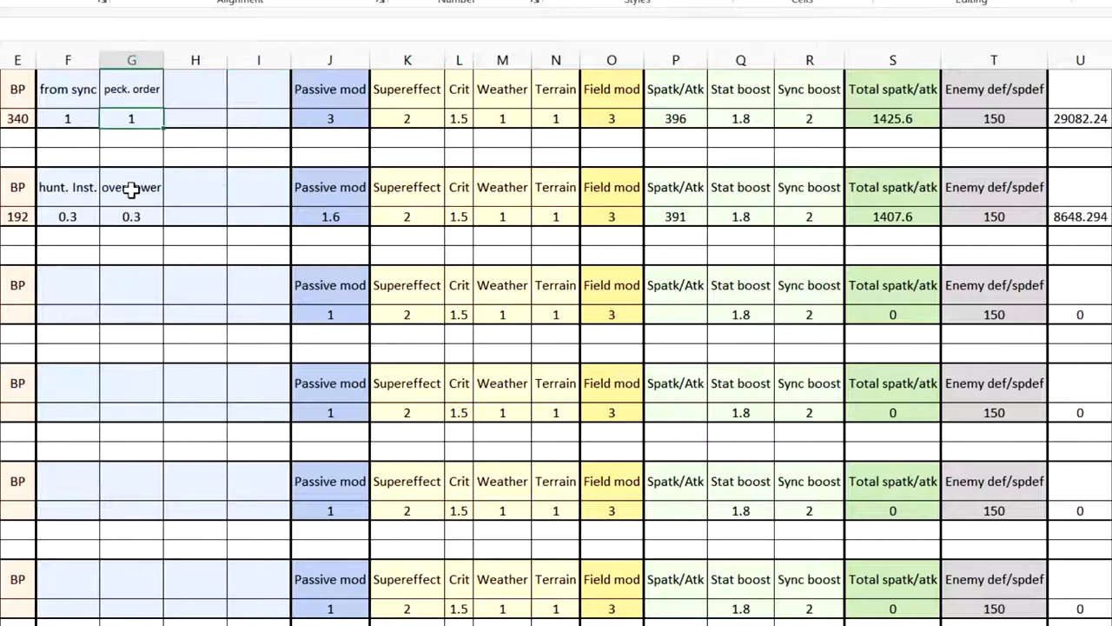
mouse_move(432, 245)
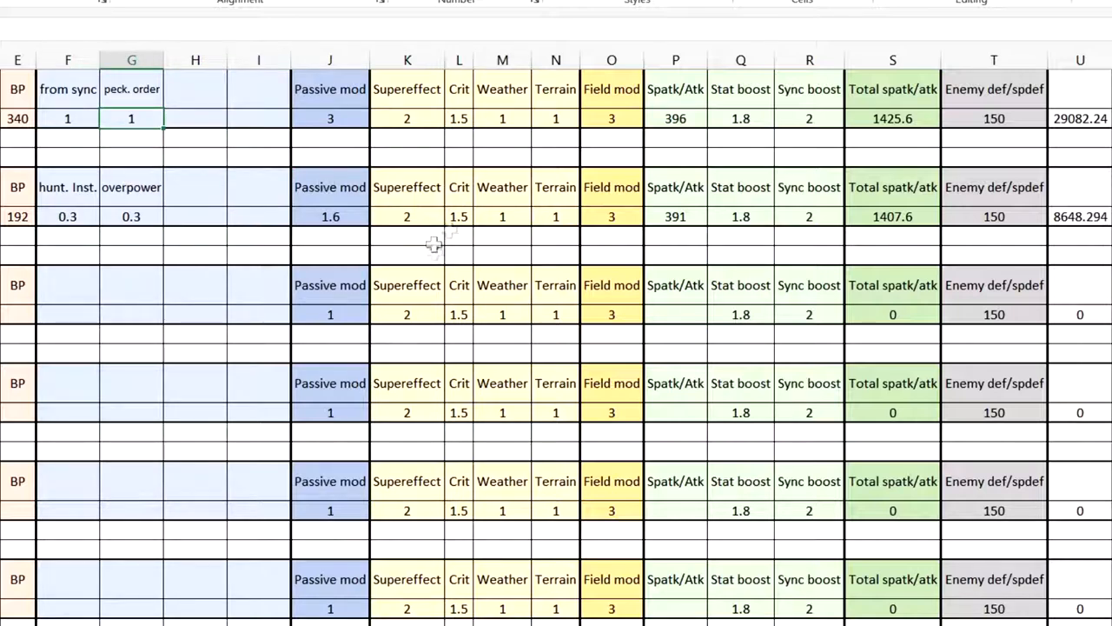
mouse_move(1103, 136)
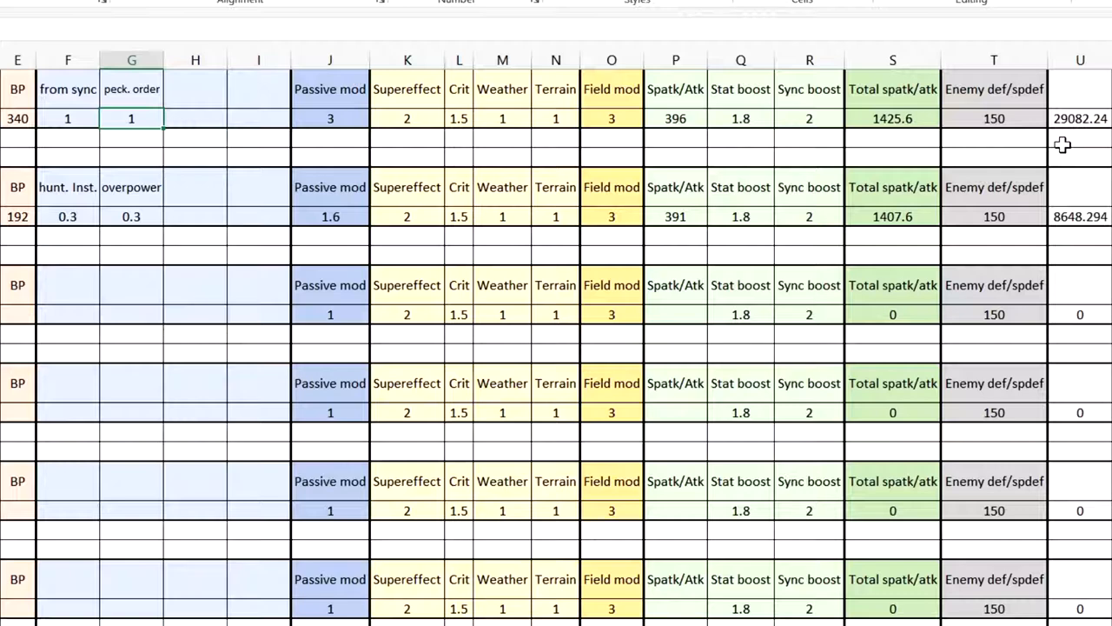
click(67, 216)
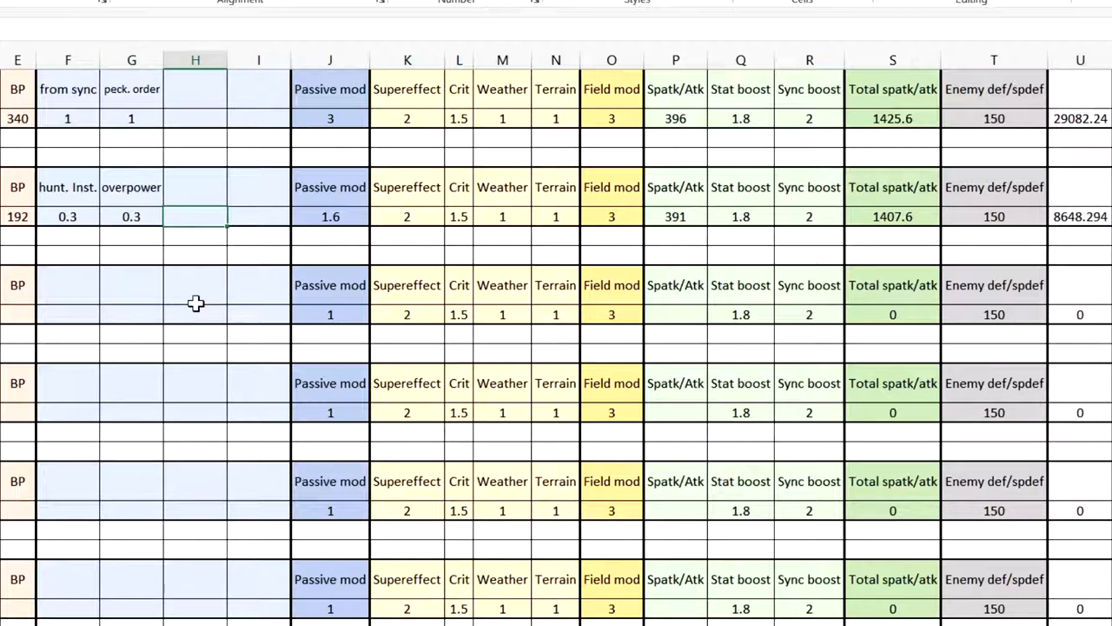
text(.3)
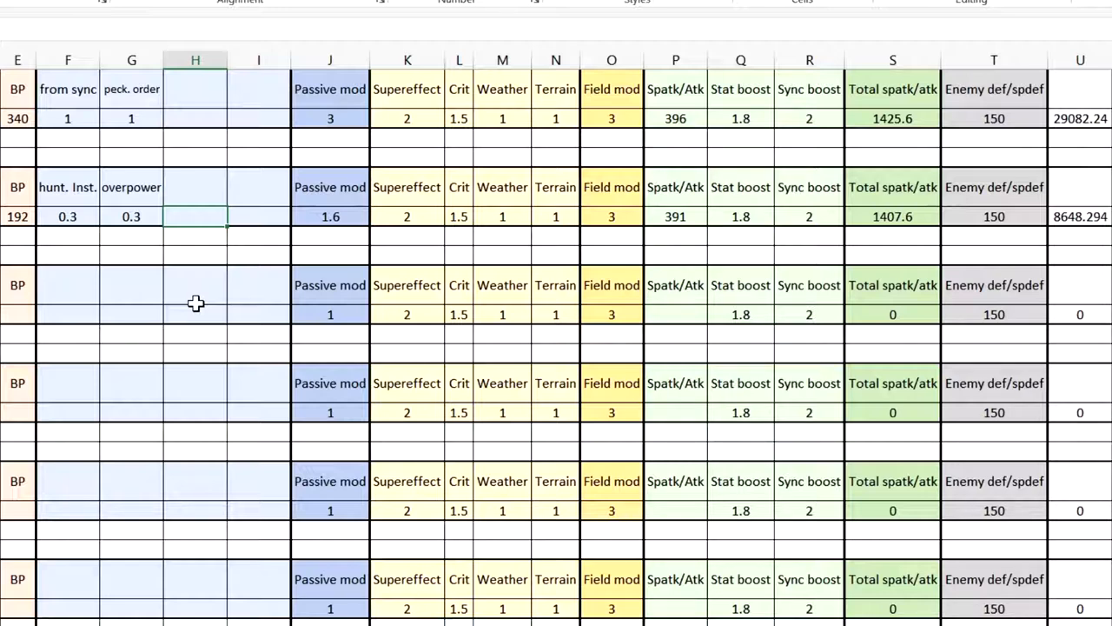
mouse_move(297, 303)
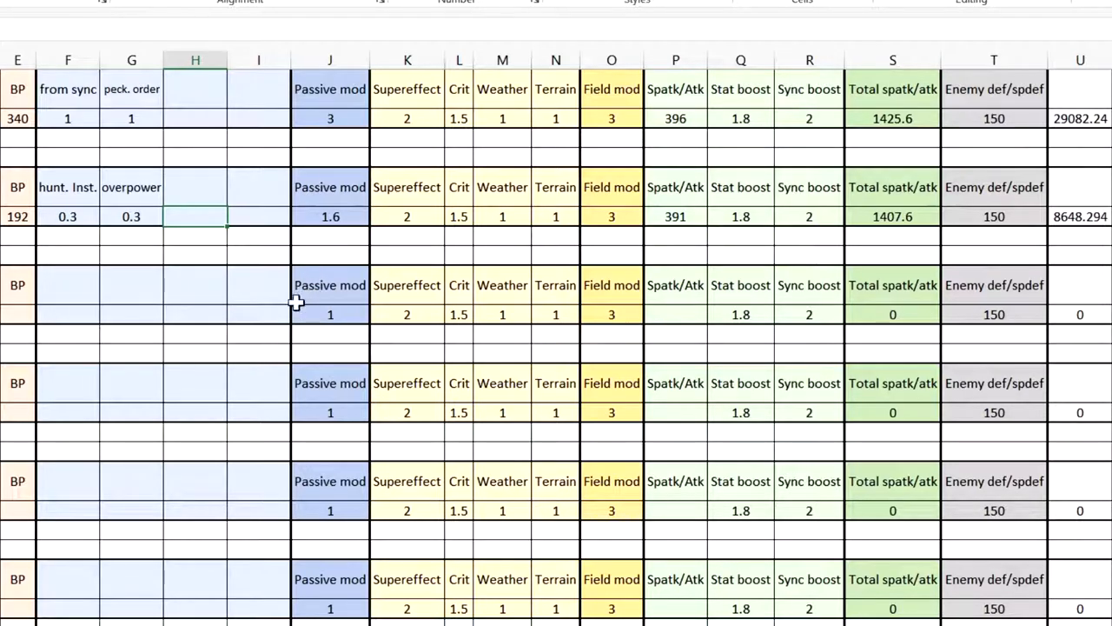
mouse_move(91, 204)
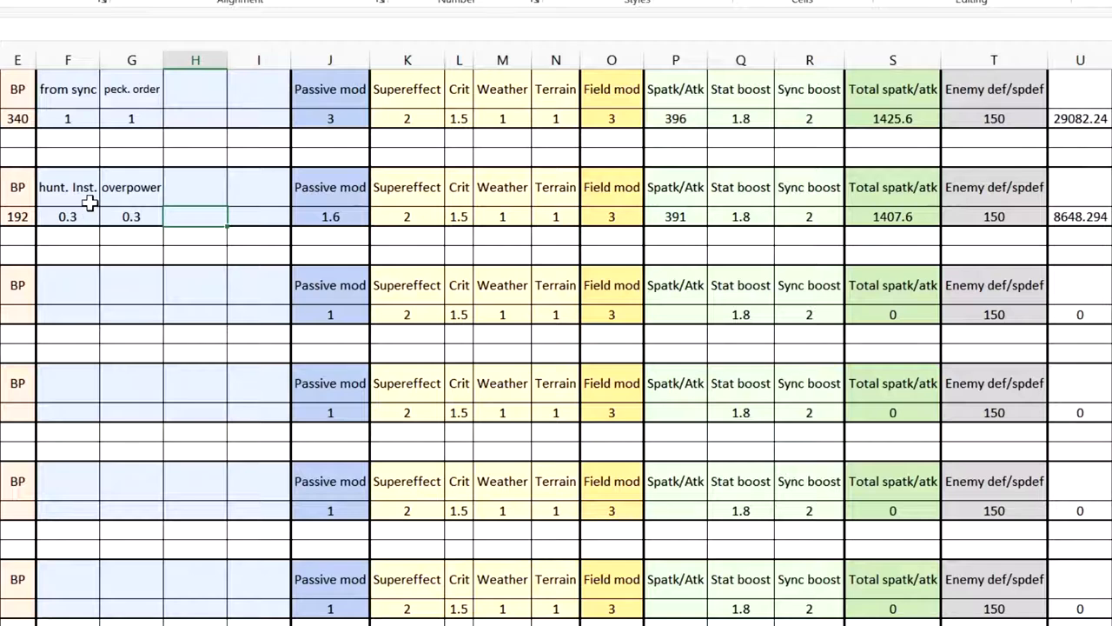
mouse_move(52, 126)
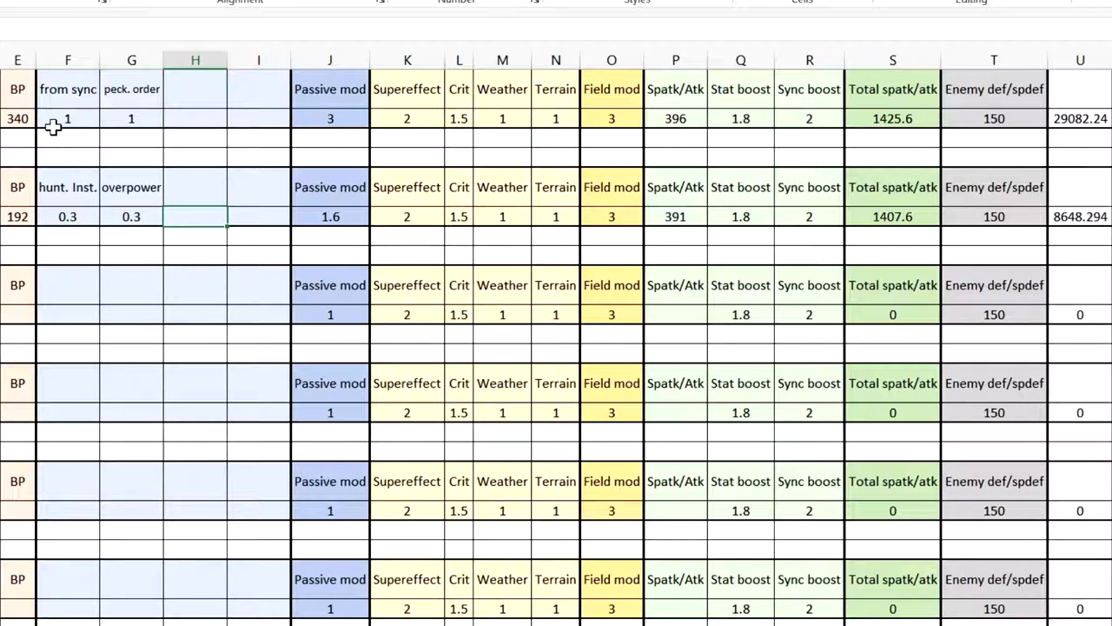
mouse_move(78, 226)
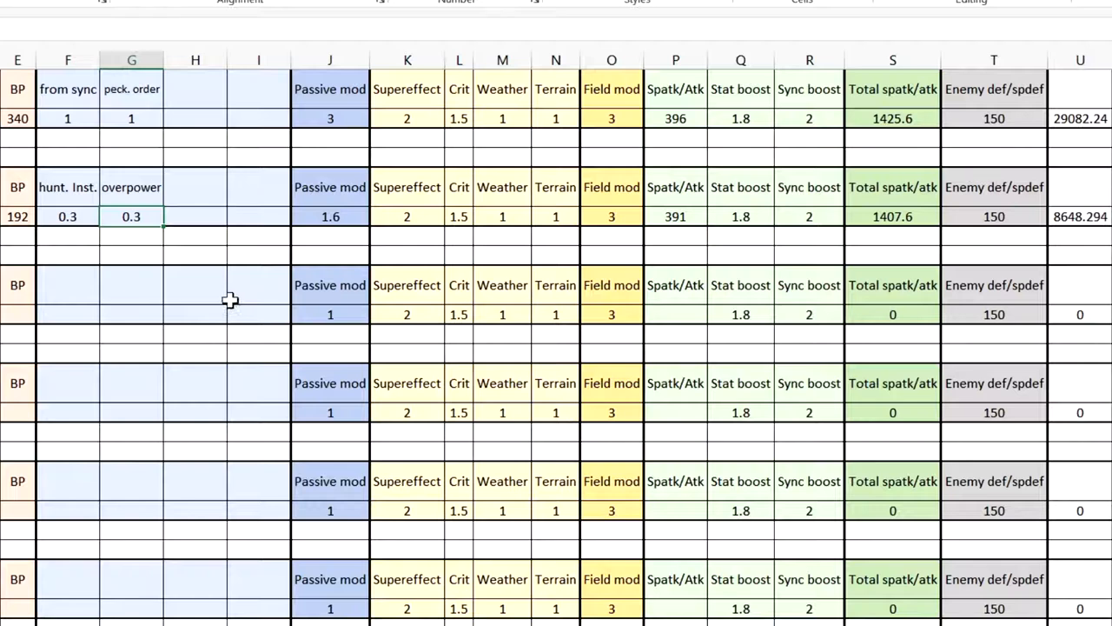
mouse_move(280, 276)
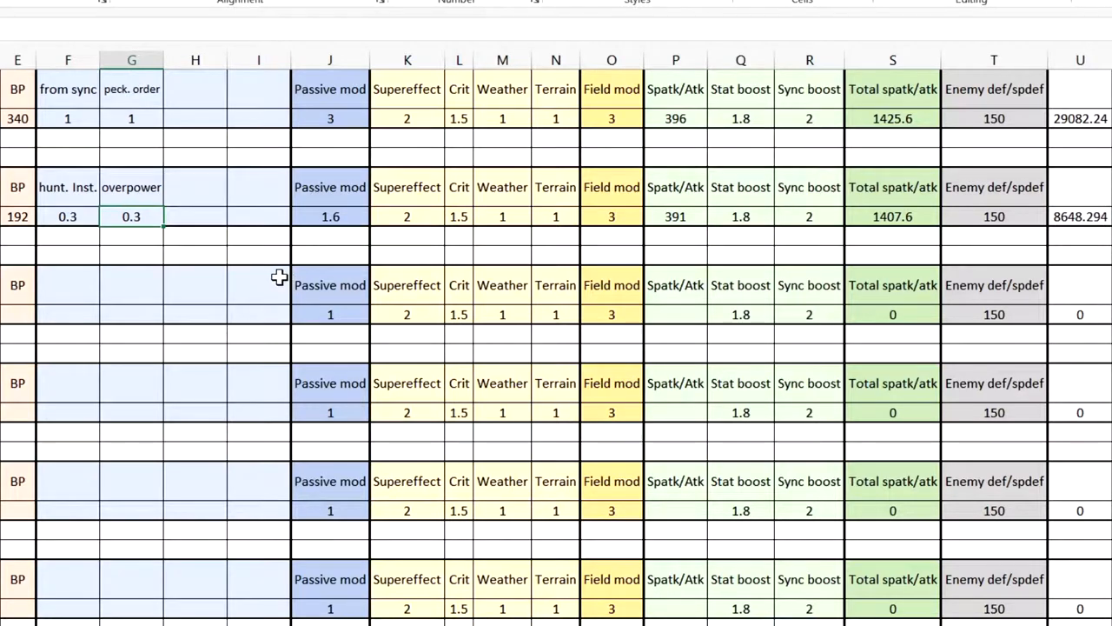